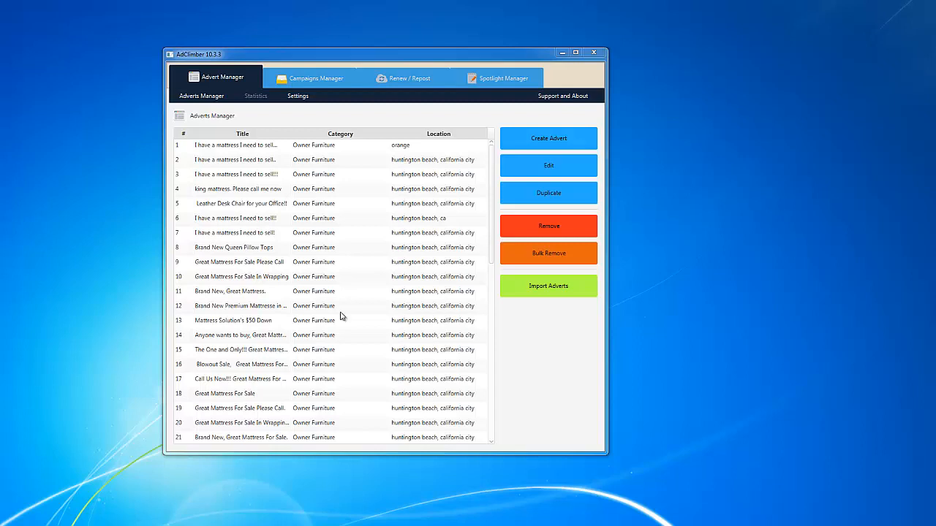
mouse_move(530, 148)
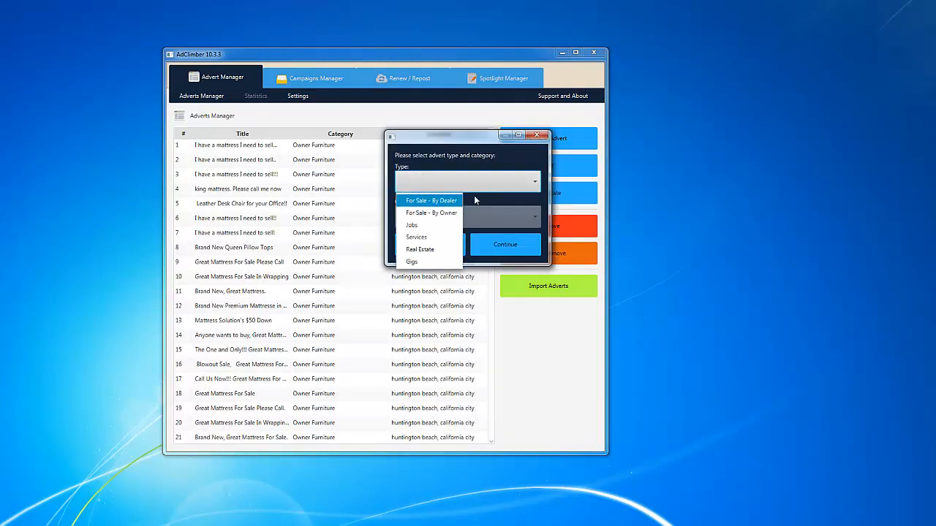
Create an advert of type For Sale - By Dealer in category Dealer Furniture and continue to its form.
click(430, 199)
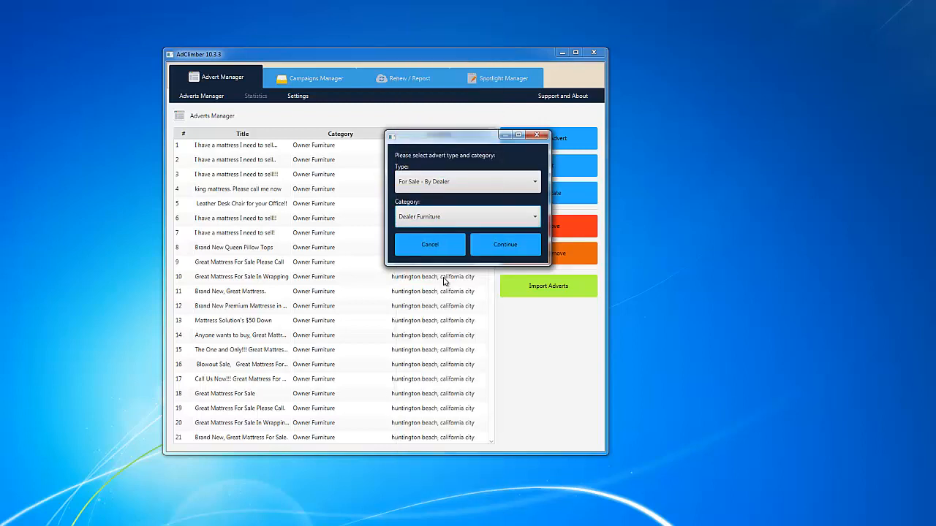
click(506, 244)
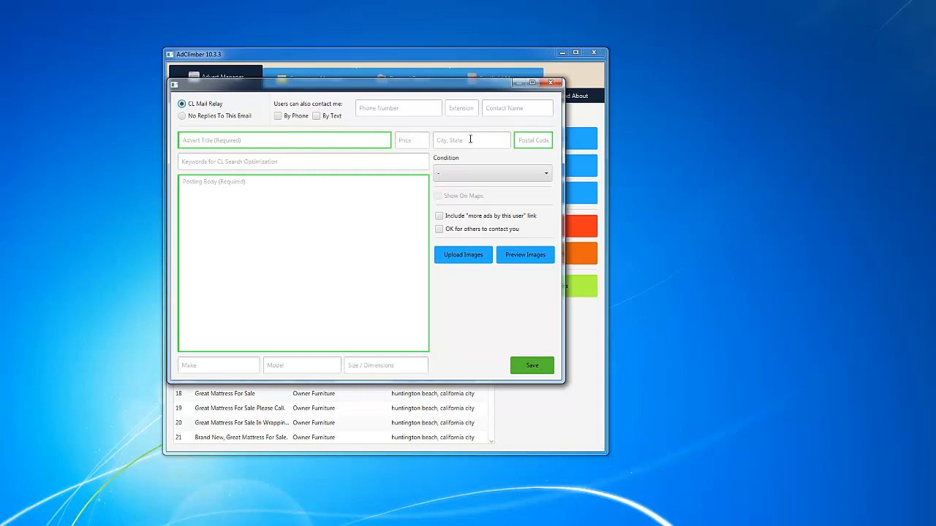
mouse_move(215, 115)
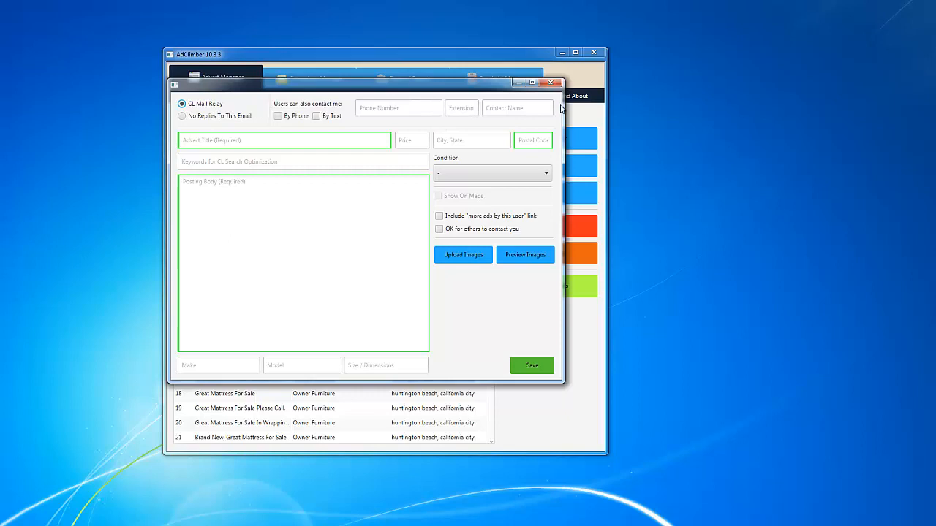
Enter the advert title 'A Mattress for sale' and a price of 99.
click(284, 141)
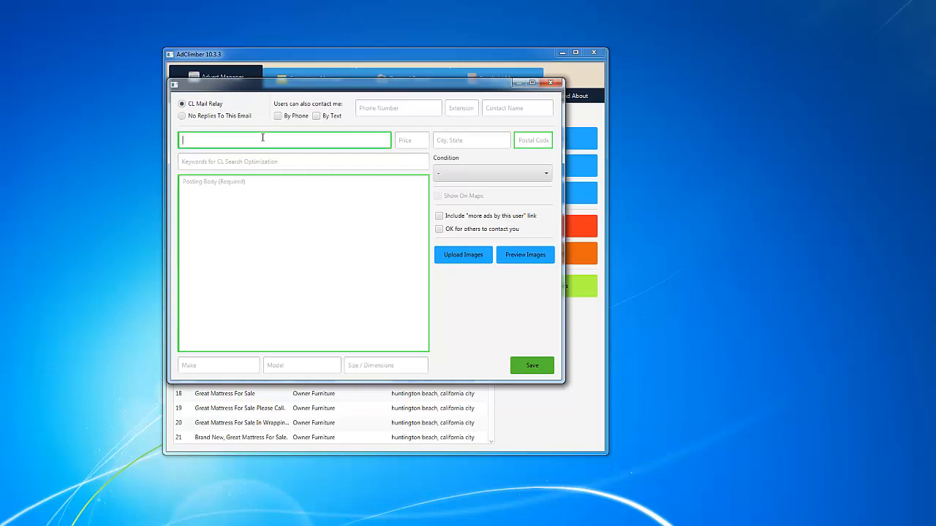
text(A geat)
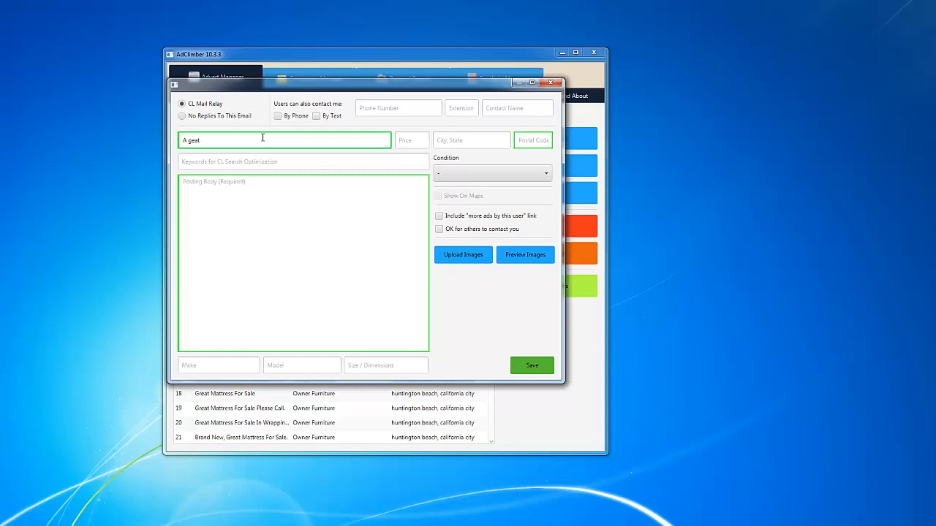
text(Mattress)
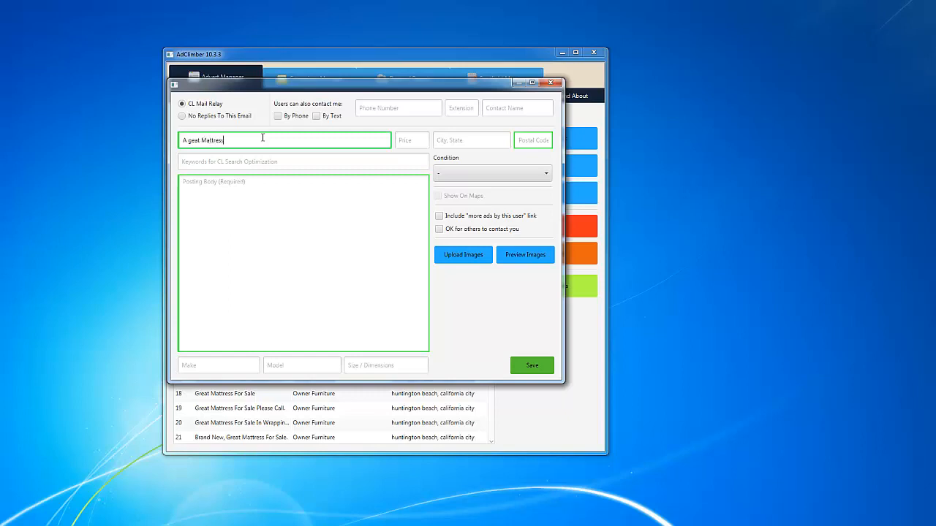
text(for sale.)
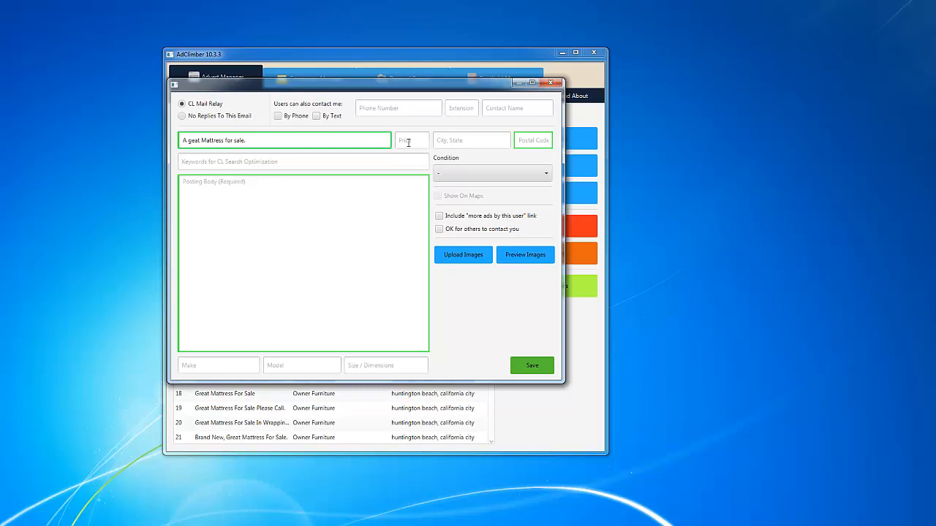
click(412, 141)
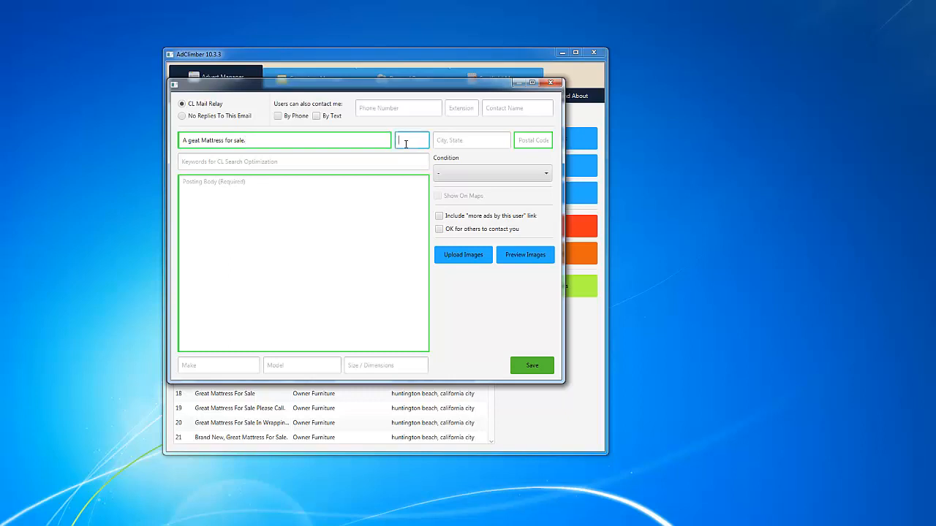
text(99)
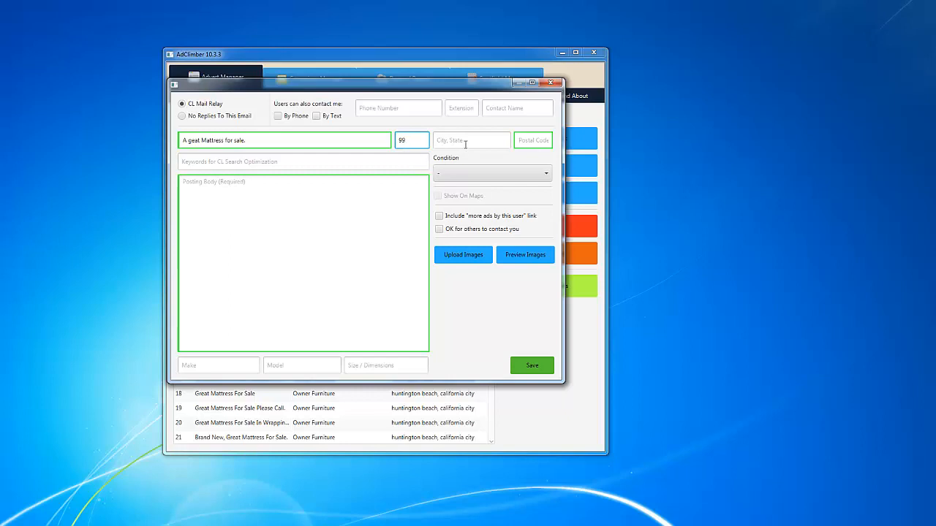
Replace the mistyped city entry with 'costa mesa, California'.
click(471, 140)
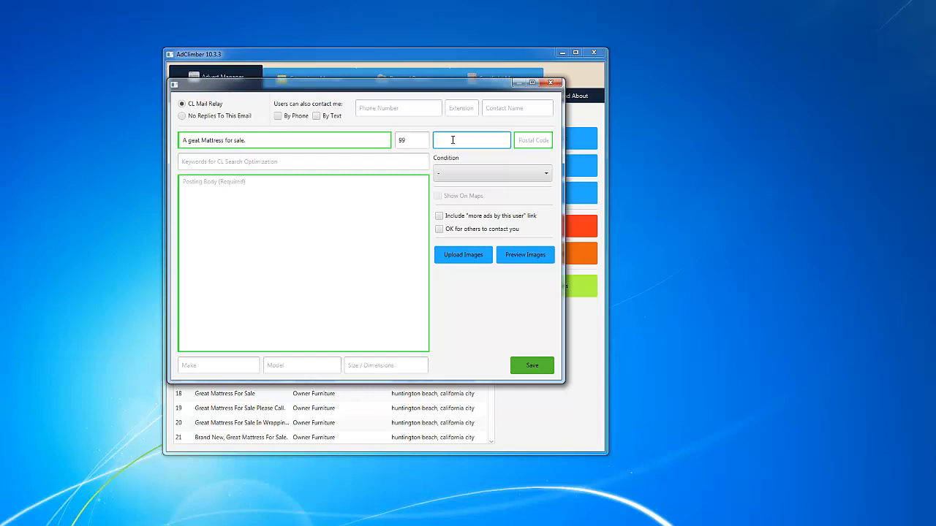
text(92869)
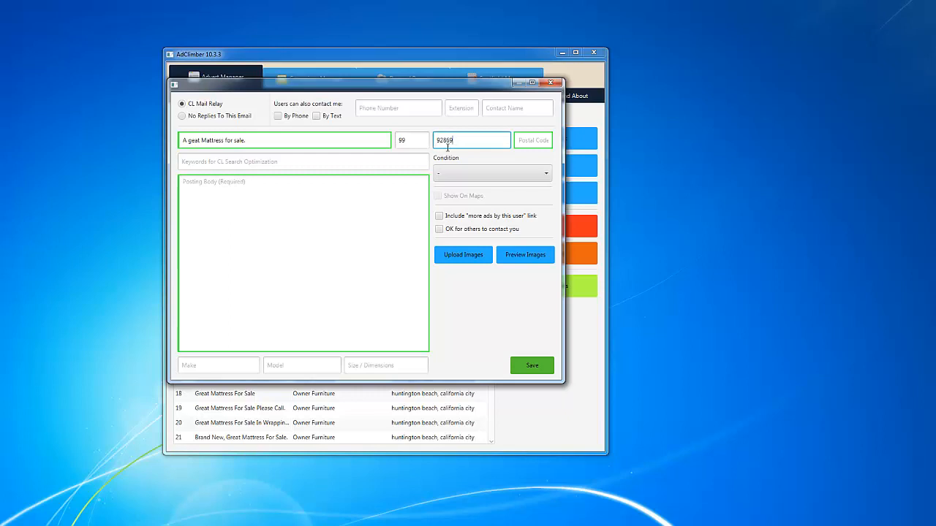
double_click(471, 140)
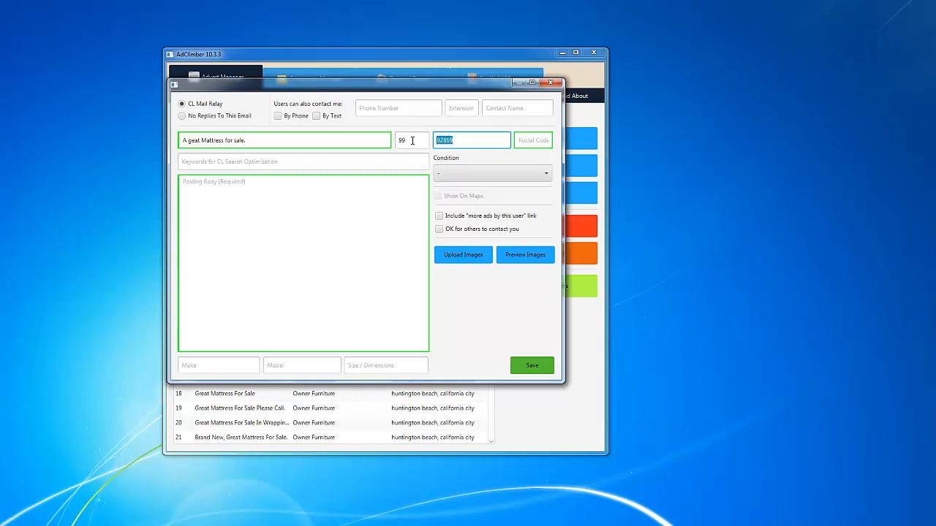
text(costa mesa)
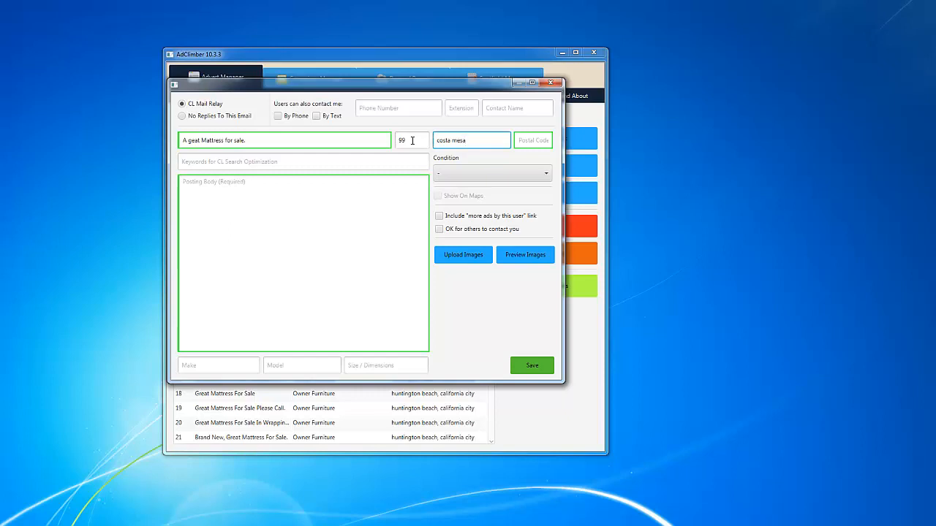
text(,)
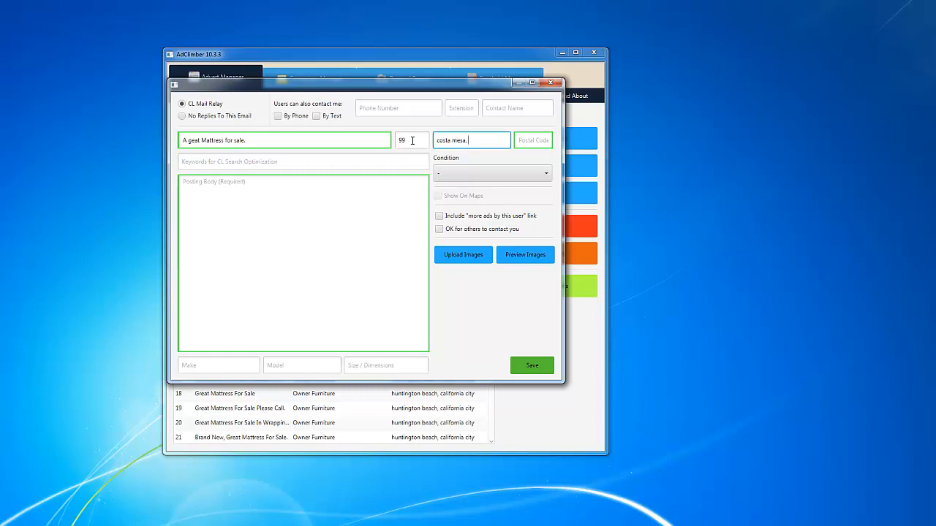
text(California)
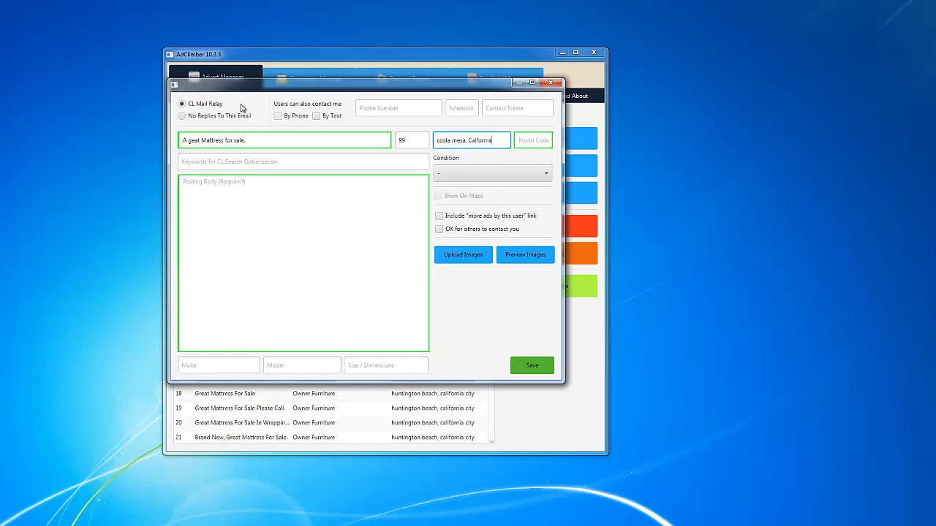
mouse_move(154, 301)
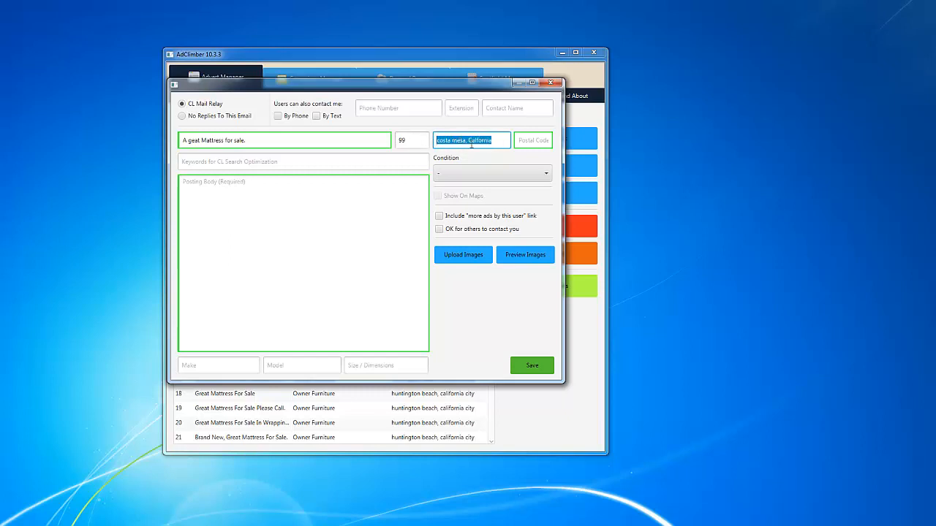
mouse_move(467, 156)
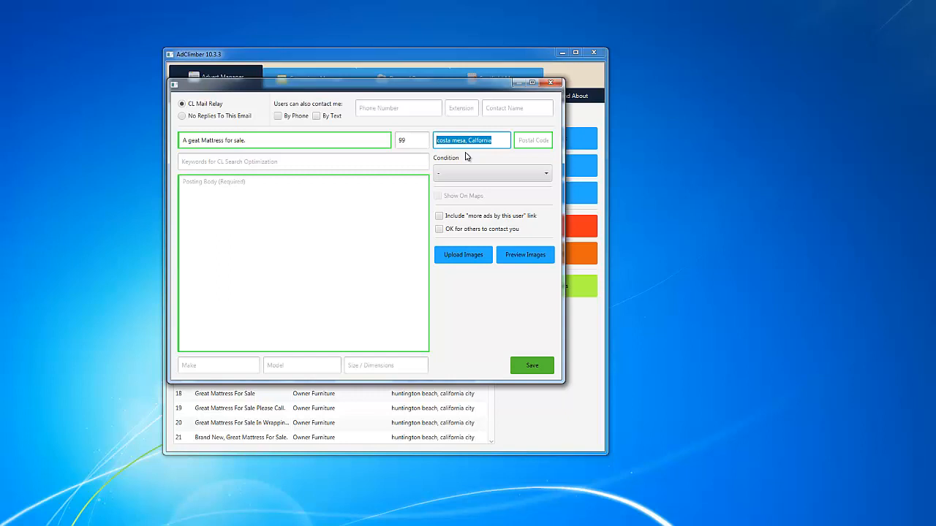
mouse_move(532, 158)
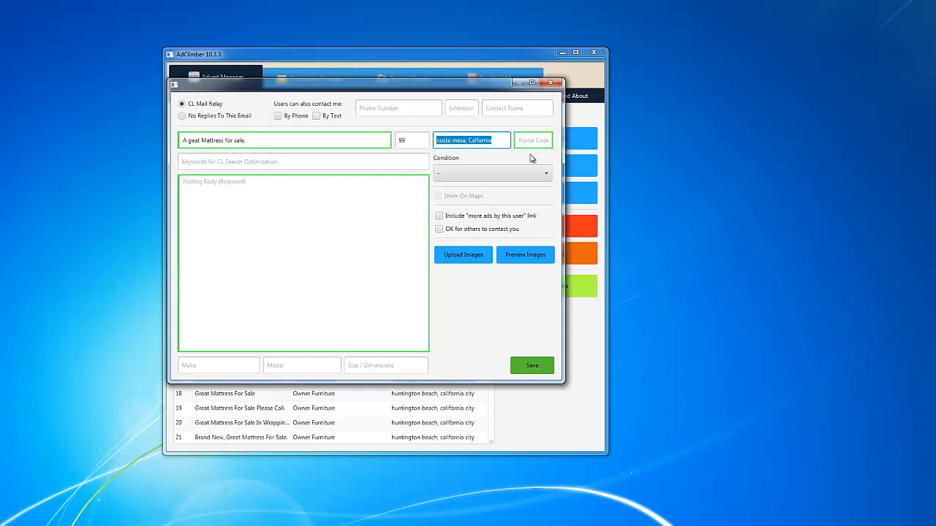
Enter postal code 92649 and the body text 'A geat Mattress for sale.'.
click(532, 140)
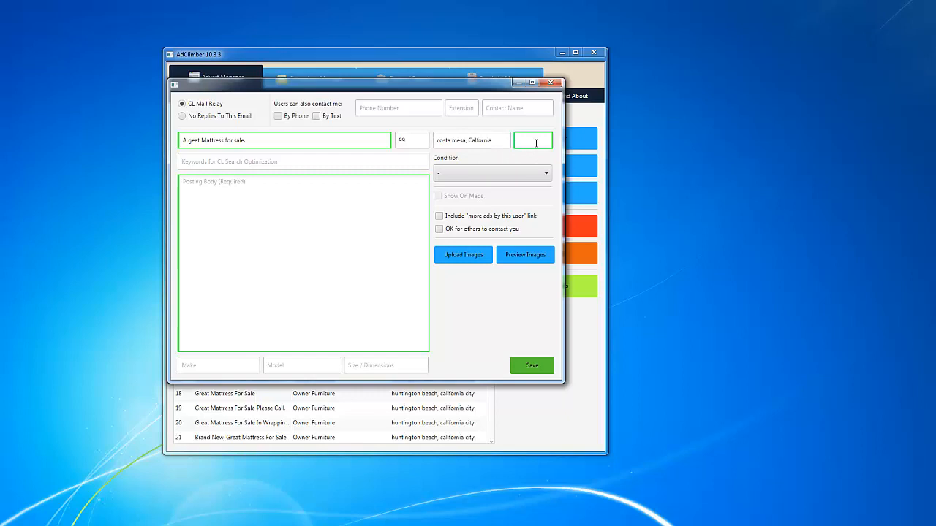
text(92649)
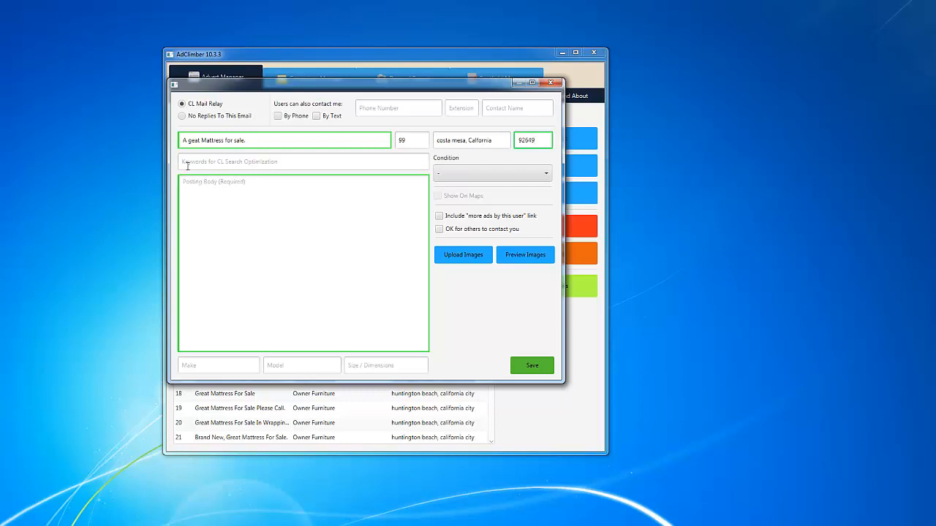
mouse_move(295, 165)
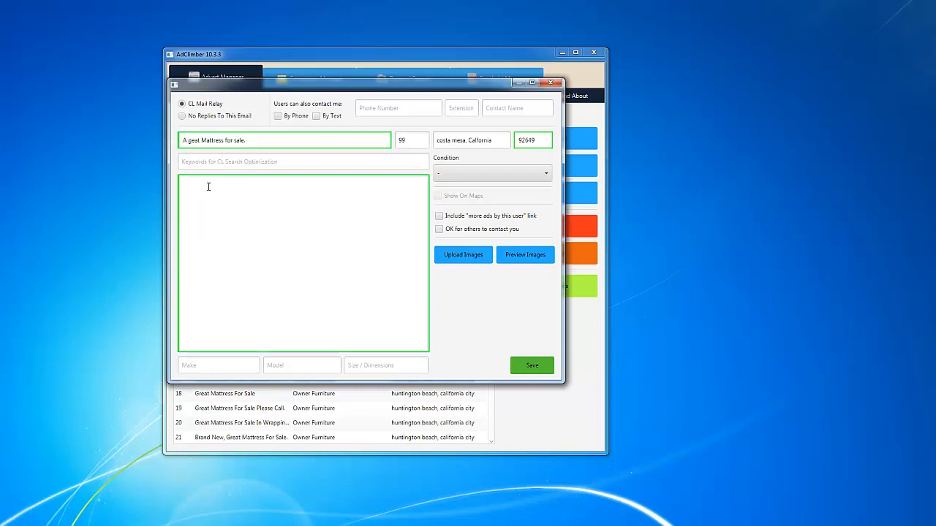
text(A geat Mattress for sale.)
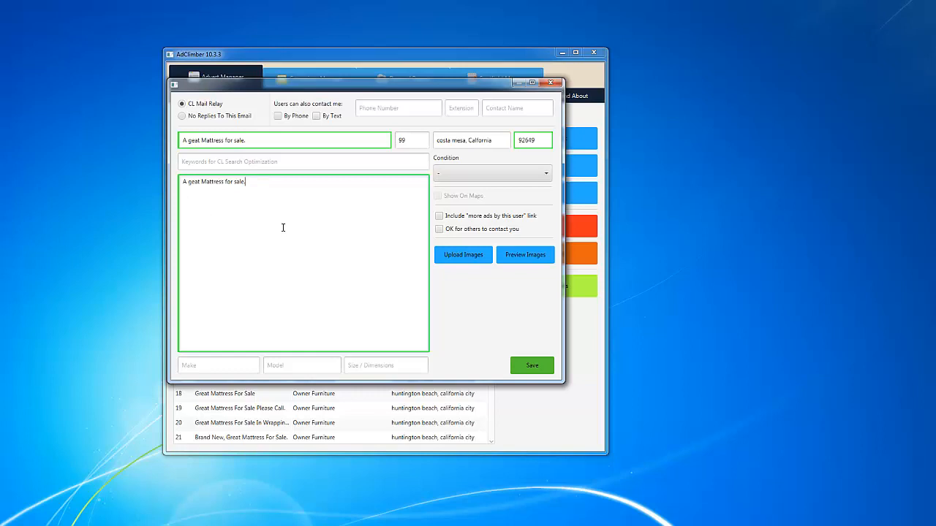
mouse_move(220, 234)
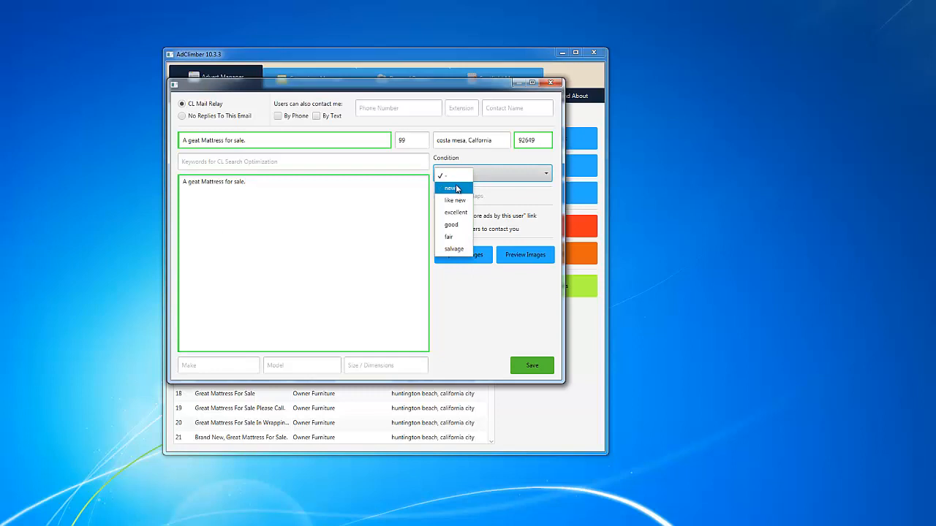
Set condition to like new, attach the mattress photo and verify it in the image preview.
click(455, 199)
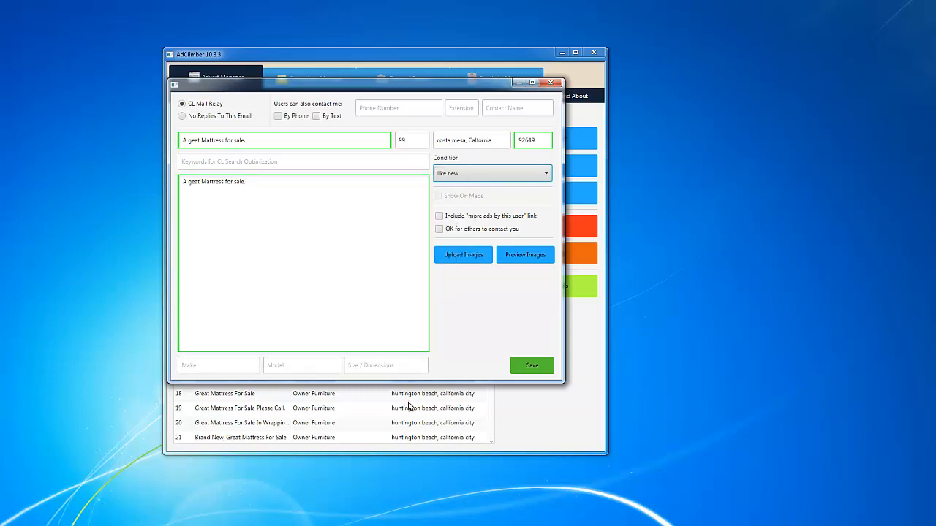
mouse_move(467, 226)
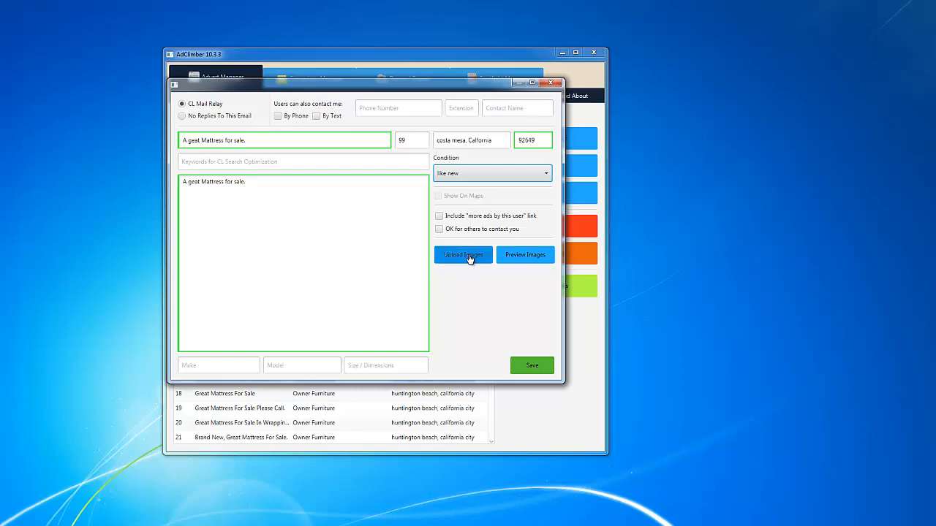
click(462, 255)
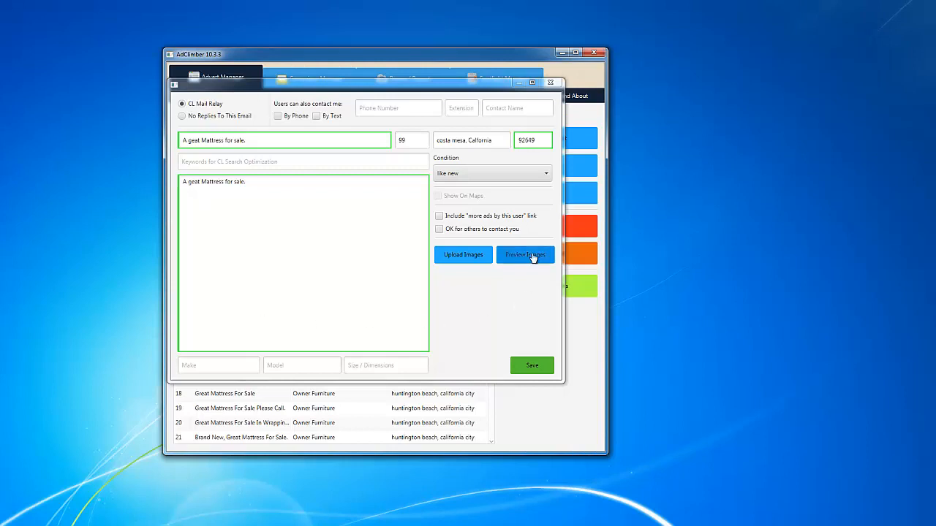
click(525, 254)
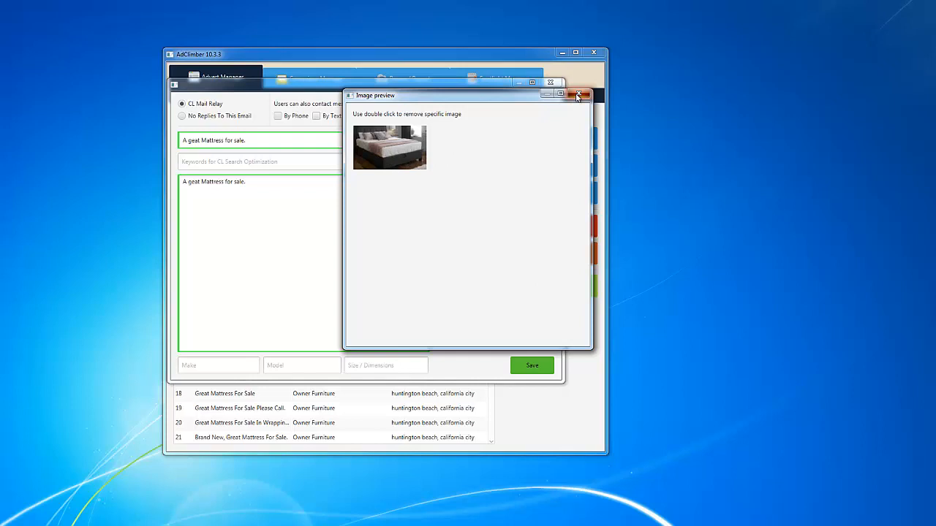
click(580, 95)
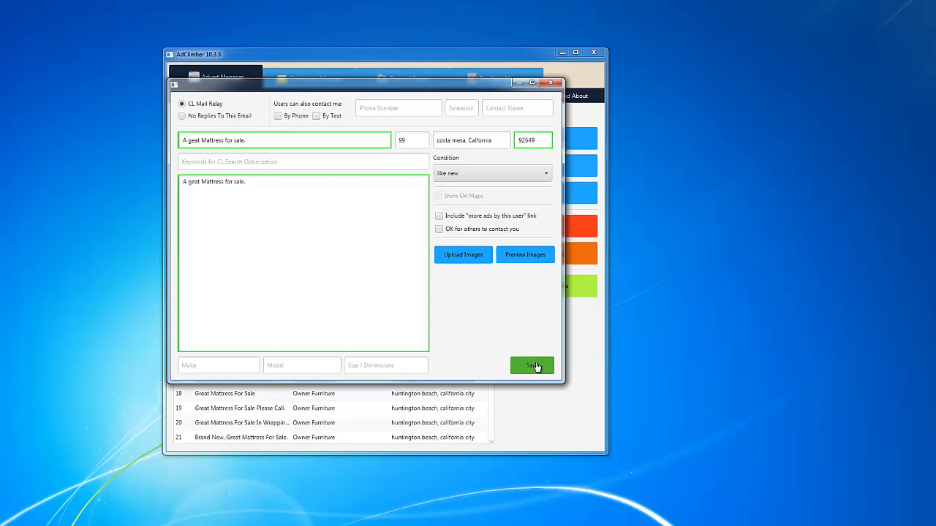
Save the mattress advert, find it at the bottom of the adverts list, then go to Campaigns Manager.
click(532, 365)
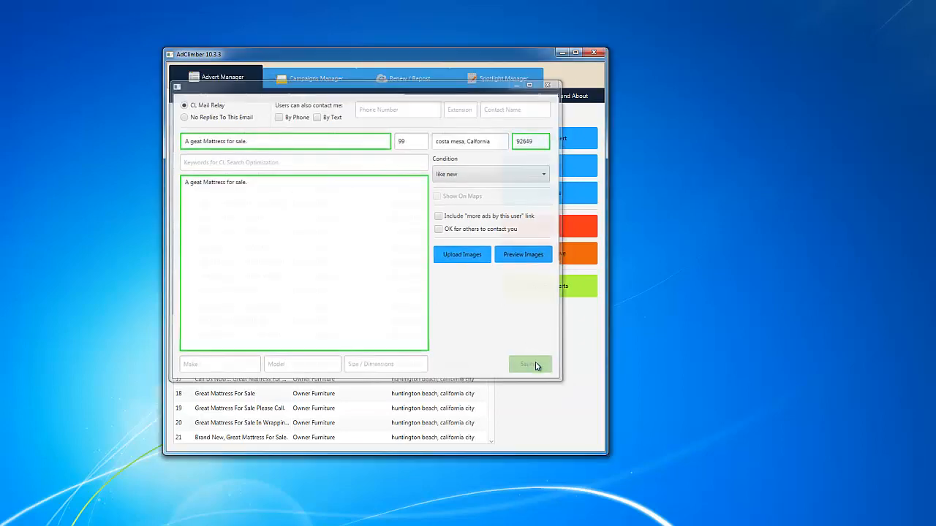
click(529, 364)
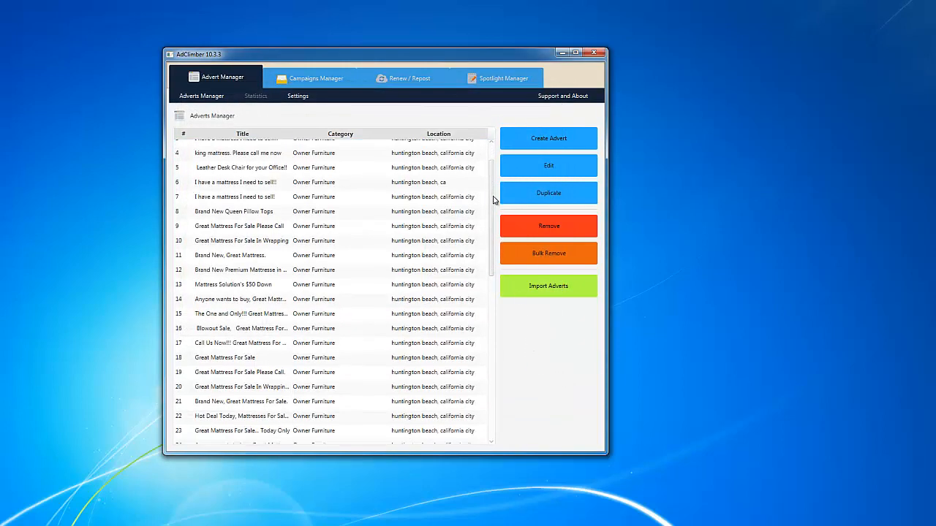
scroll(down, 3)
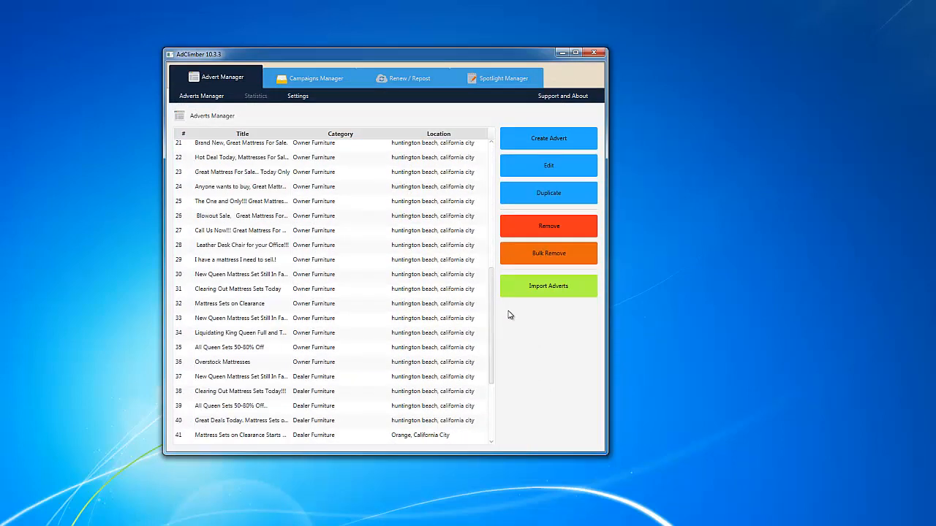
scroll(down, 3)
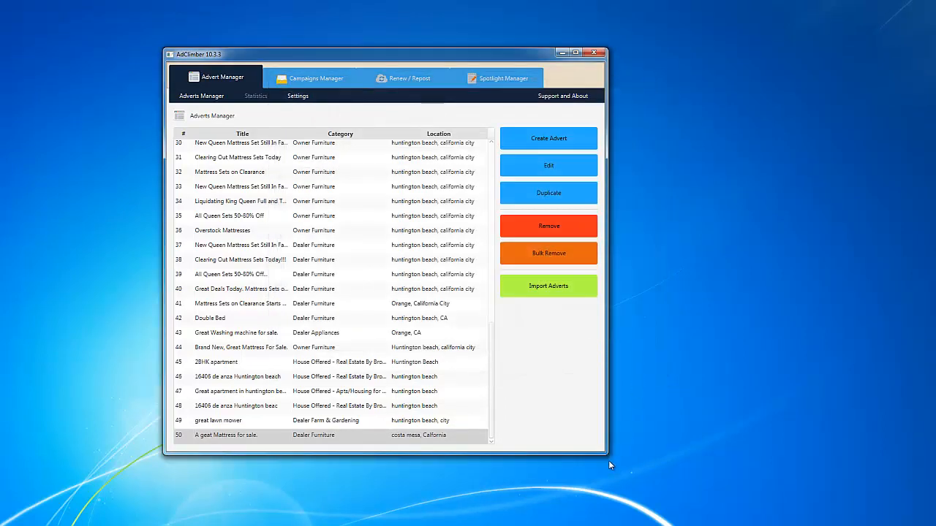
mouse_move(612, 466)
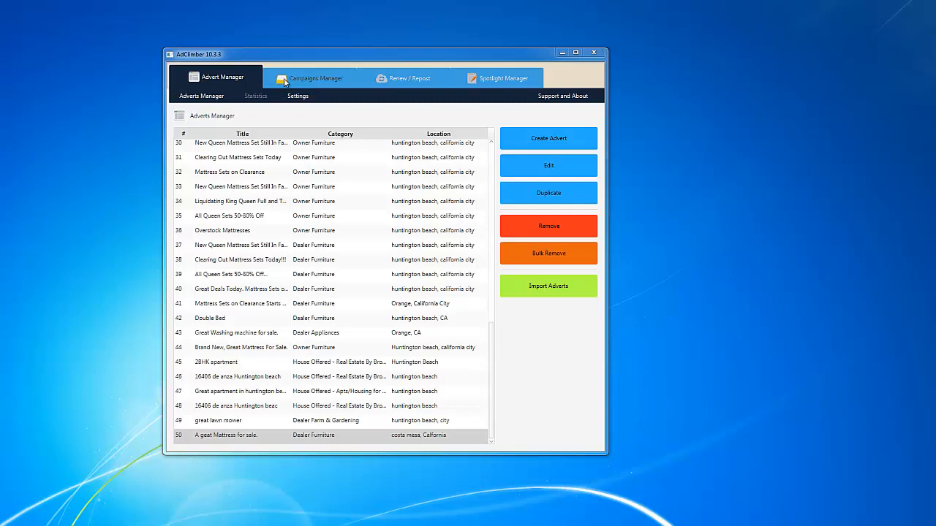
click(316, 77)
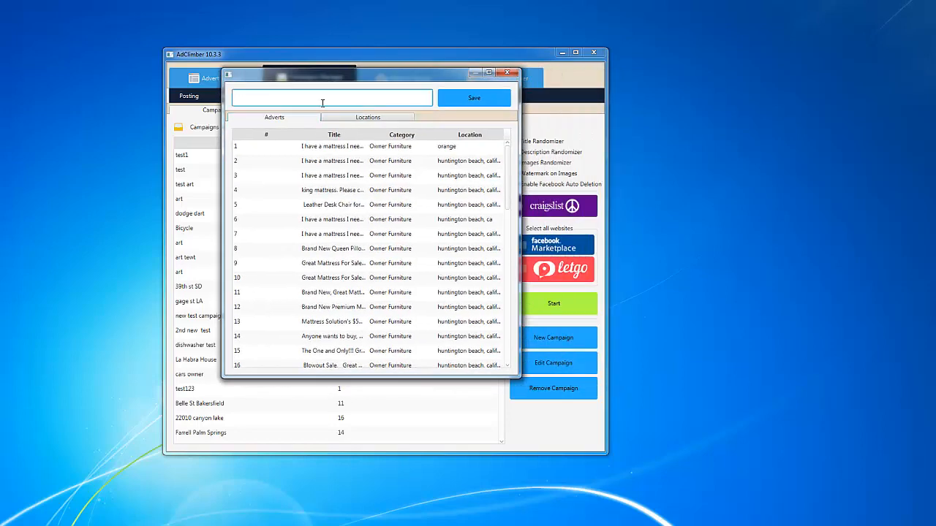
Name the new campaign 'Monday FB Campaign', replacing the test name.
text(test campa)
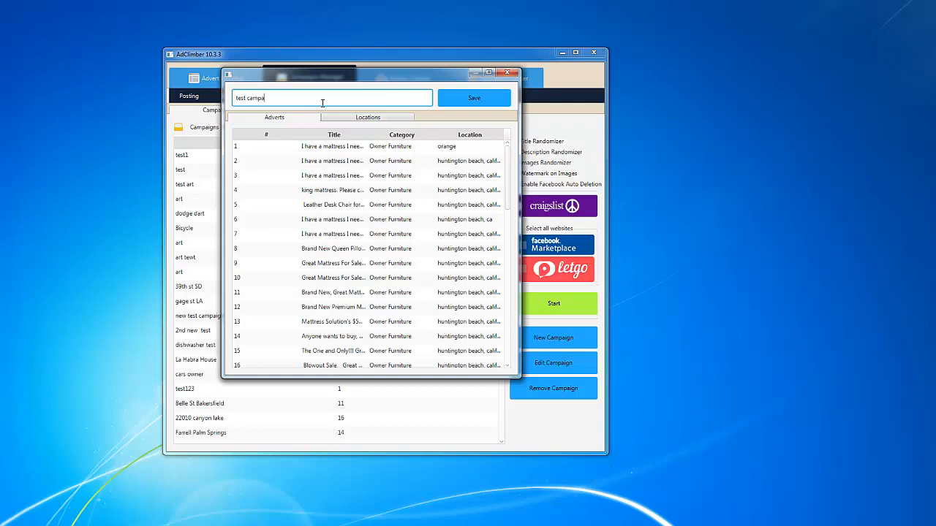
text(ign)
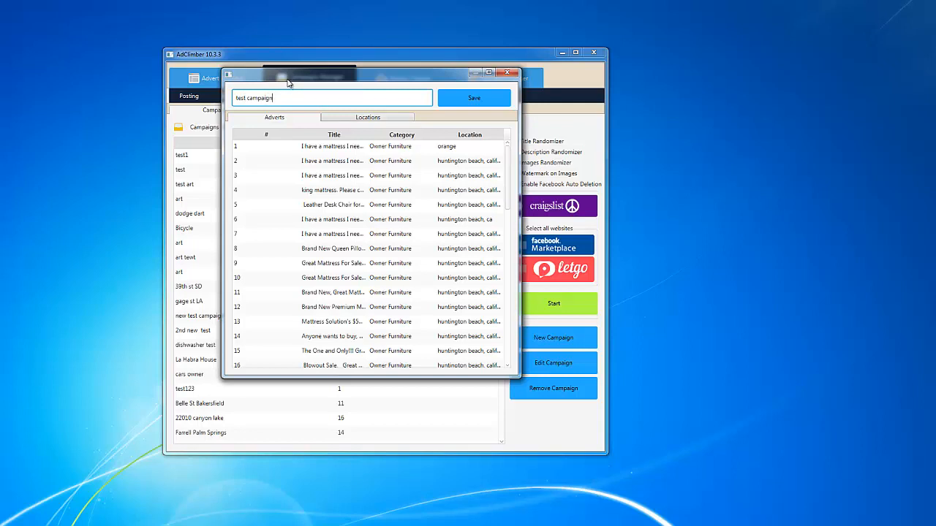
triple_click(331, 96)
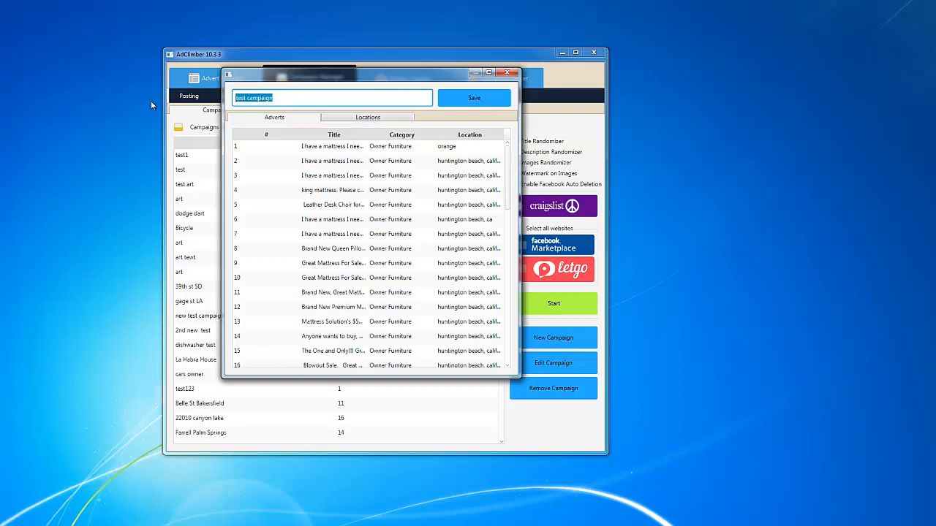
text(monday FB)
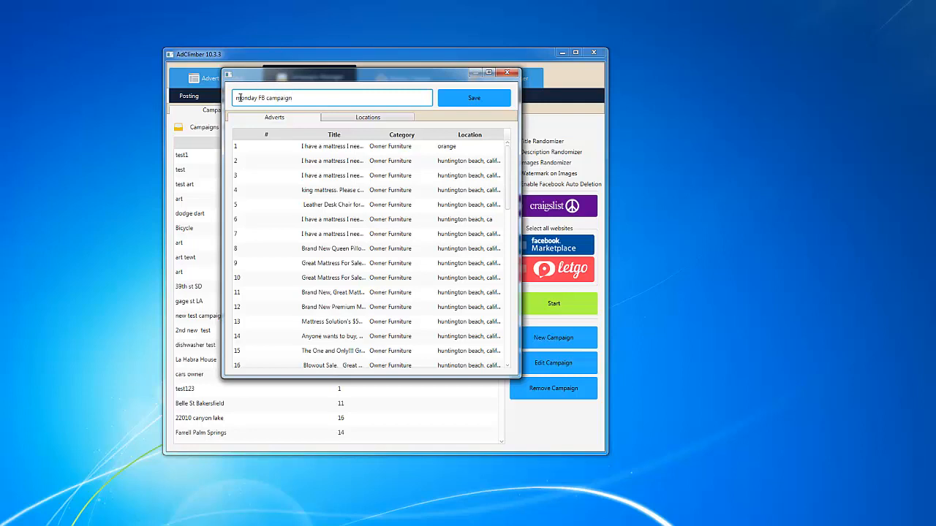
key(Backspace)
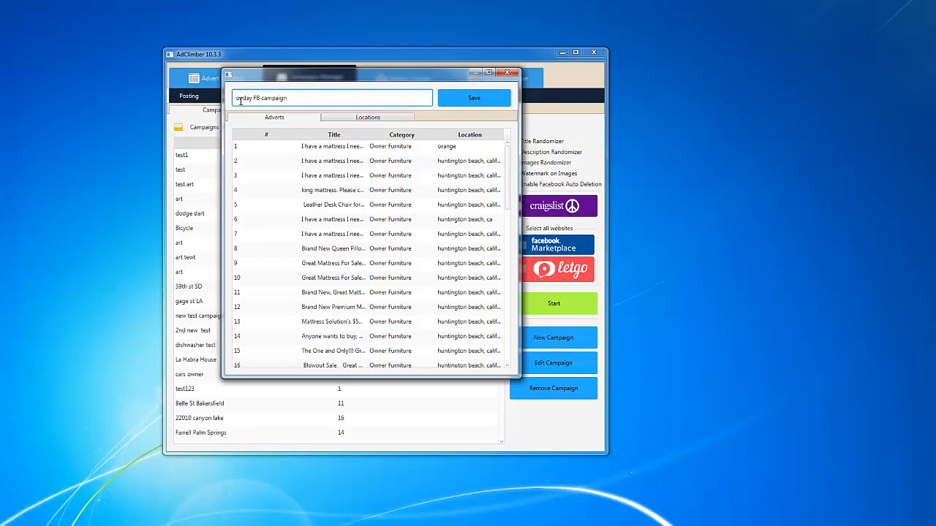
text(Monday FB Campaign)
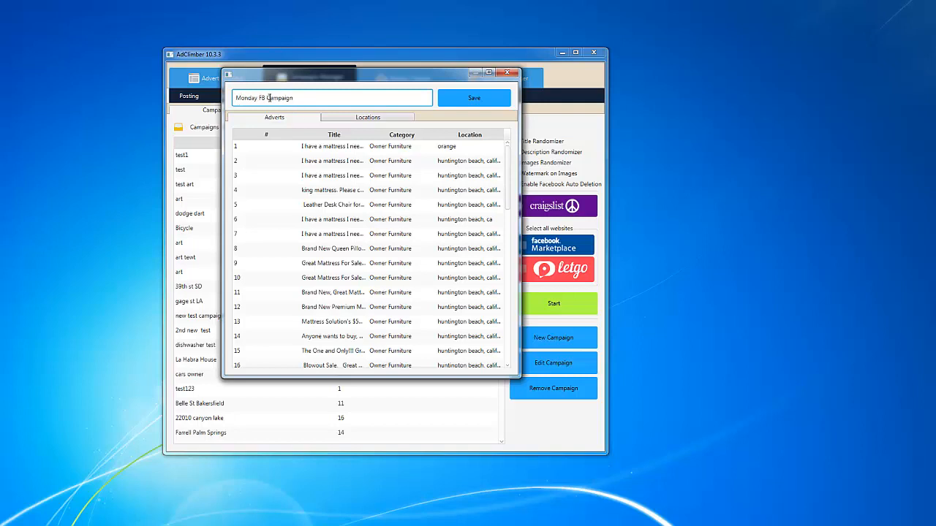
mouse_move(328, 184)
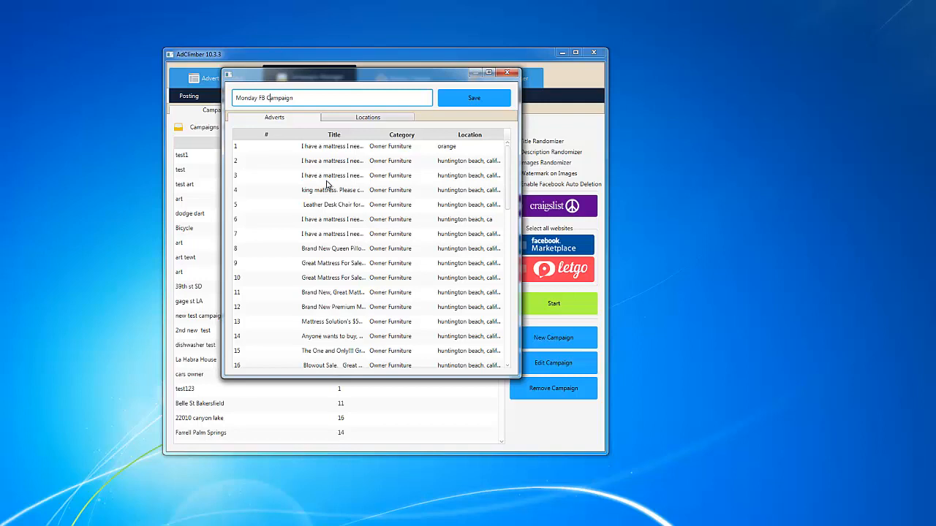
Choose the mattress advert plus adverts 41 and 39 for the campaign, then show the locations list.
scroll(down, 3)
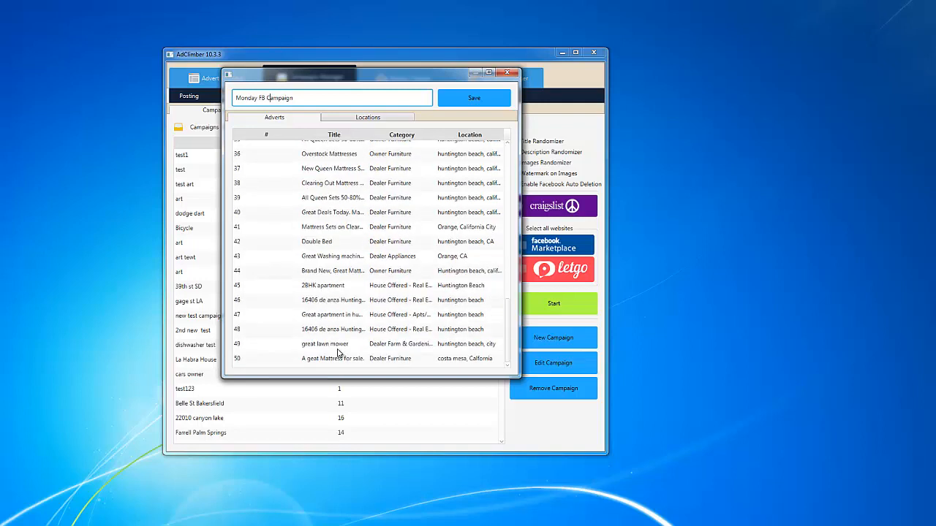
click(334, 358)
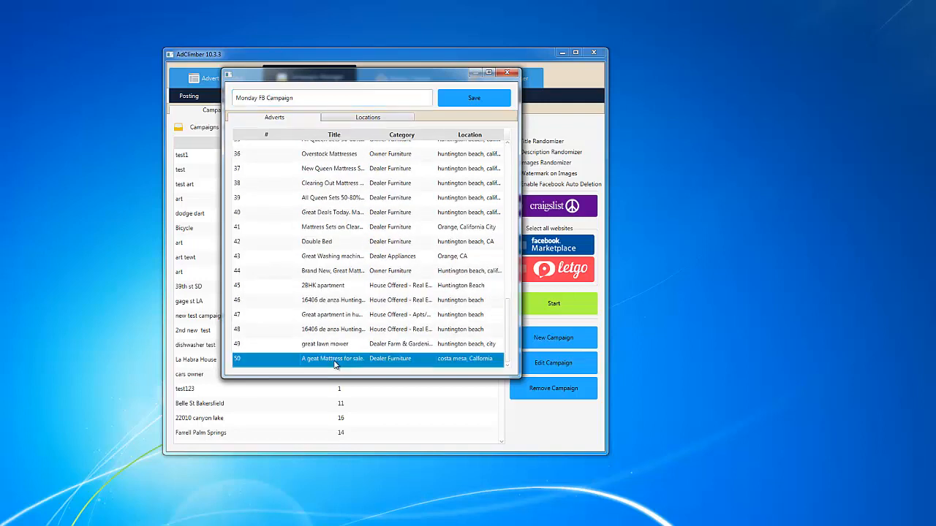
mouse_move(329, 329)
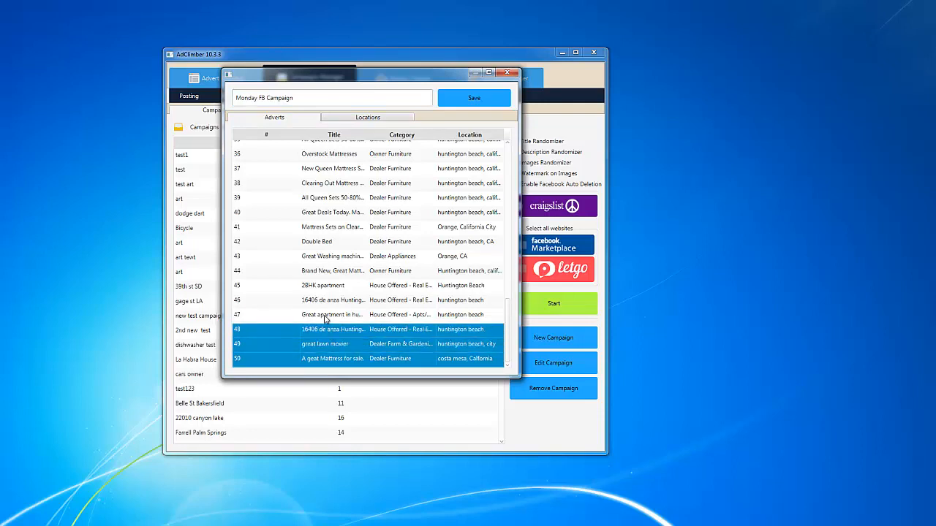
click(334, 227)
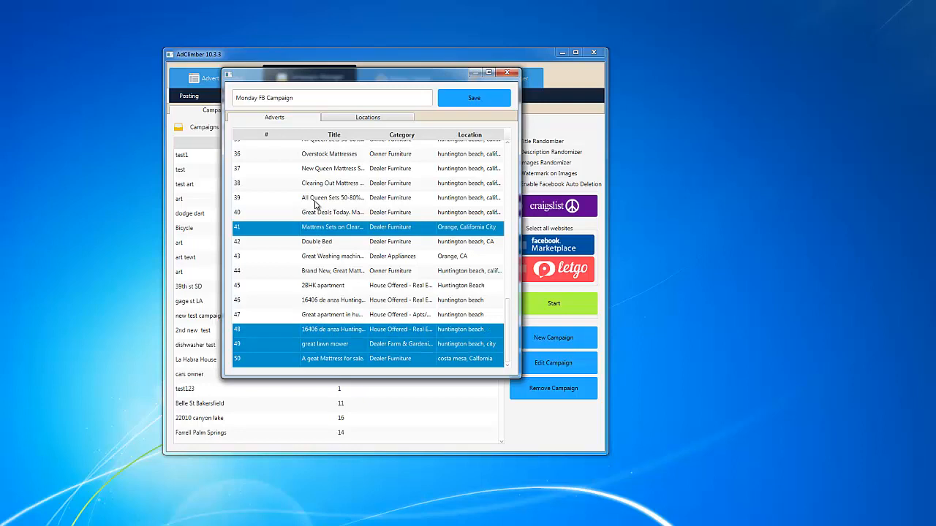
click(334, 197)
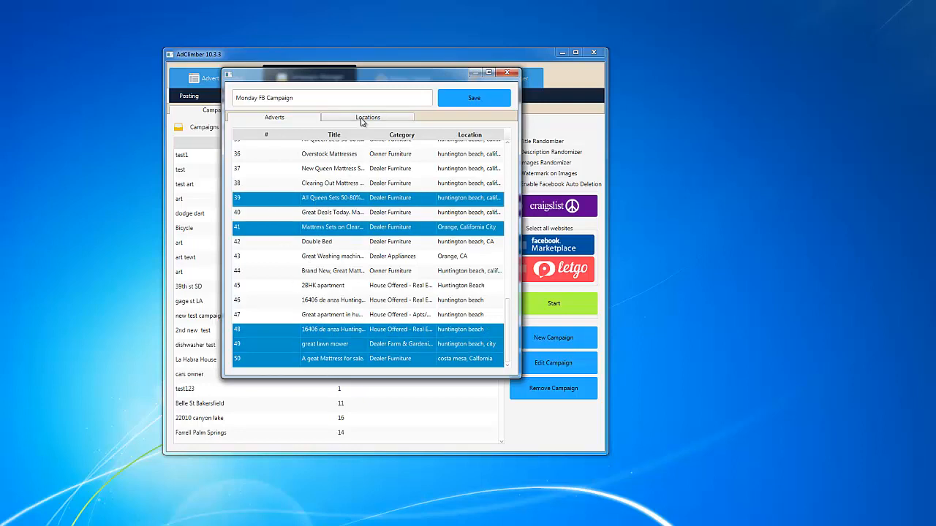
click(368, 117)
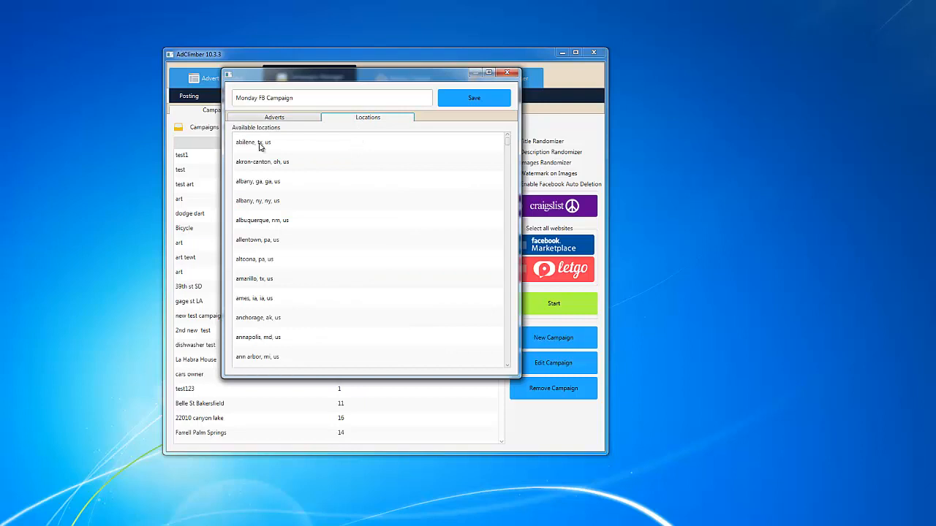
mouse_move(272, 148)
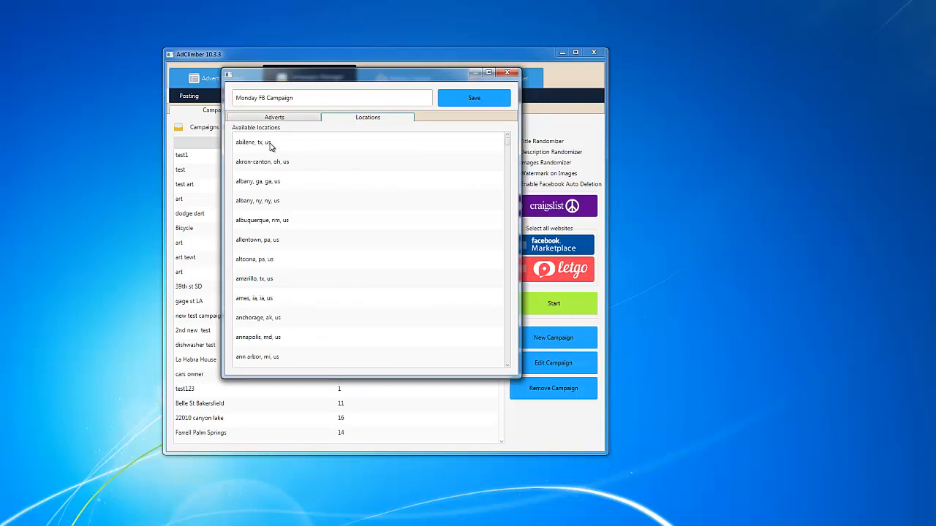
mouse_move(287, 155)
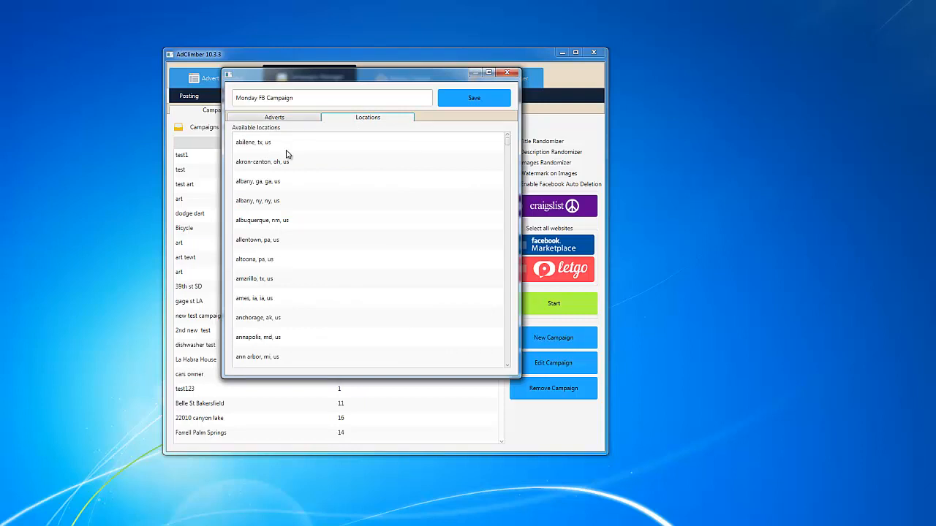
mouse_move(482, 154)
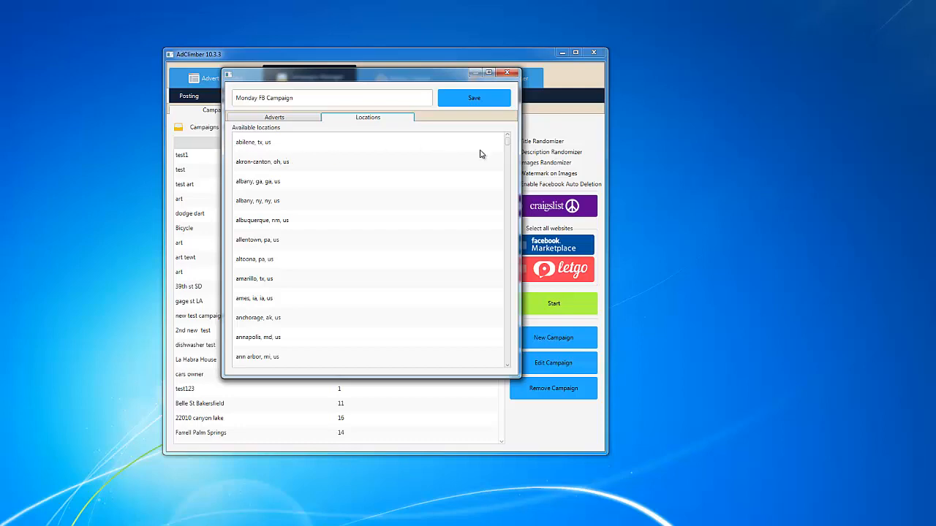
Review the campaign's adverts and locations, close the advert details and save the campaign.
scroll(down, 3)
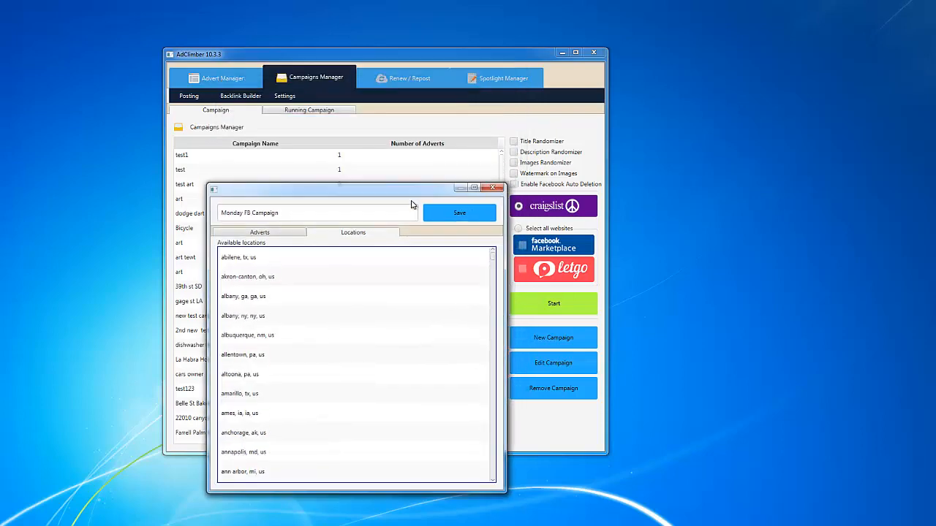
click(222, 77)
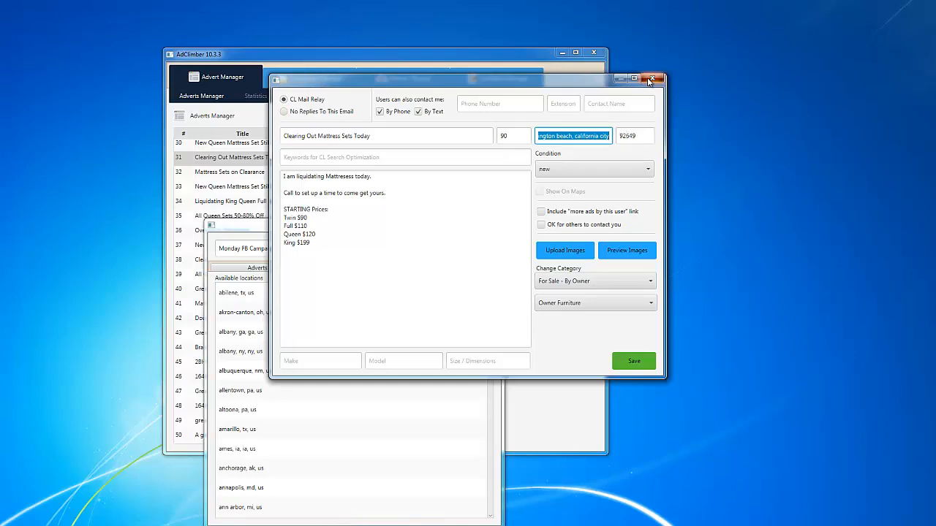
click(650, 79)
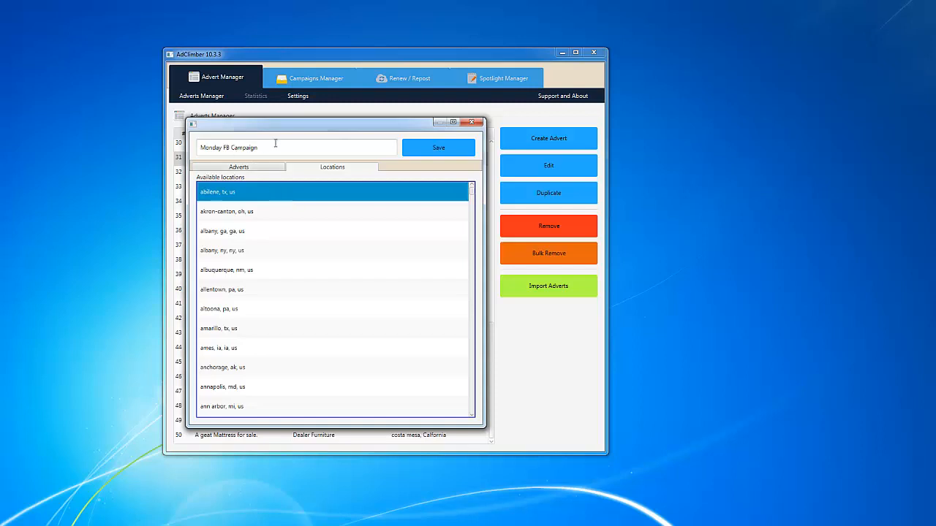
click(239, 167)
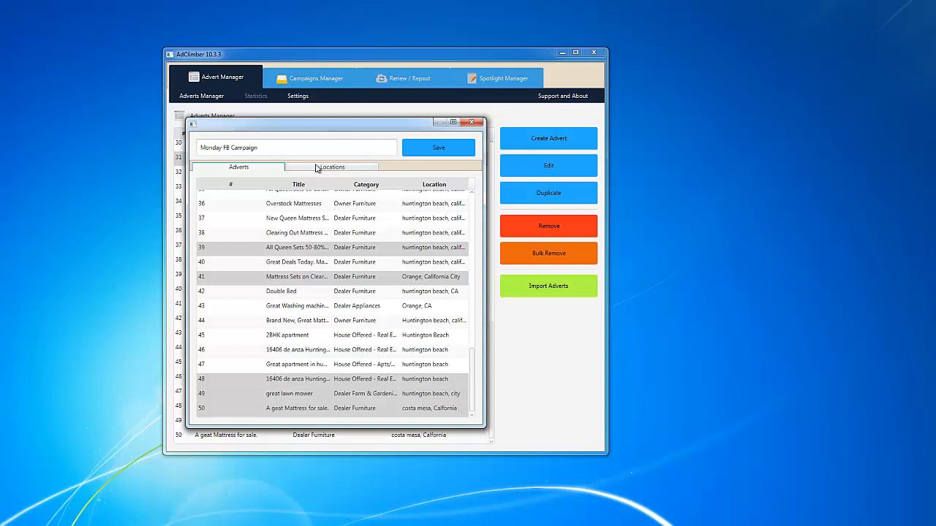
click(332, 167)
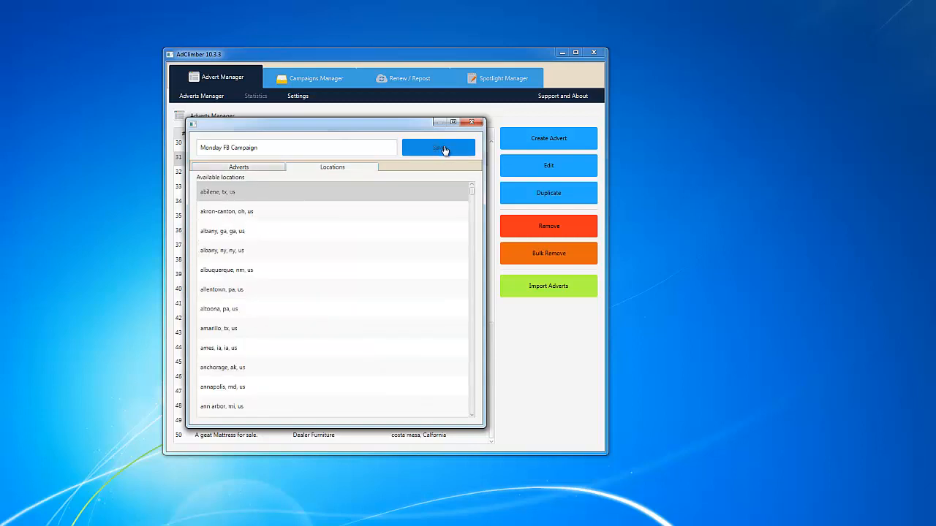
click(439, 146)
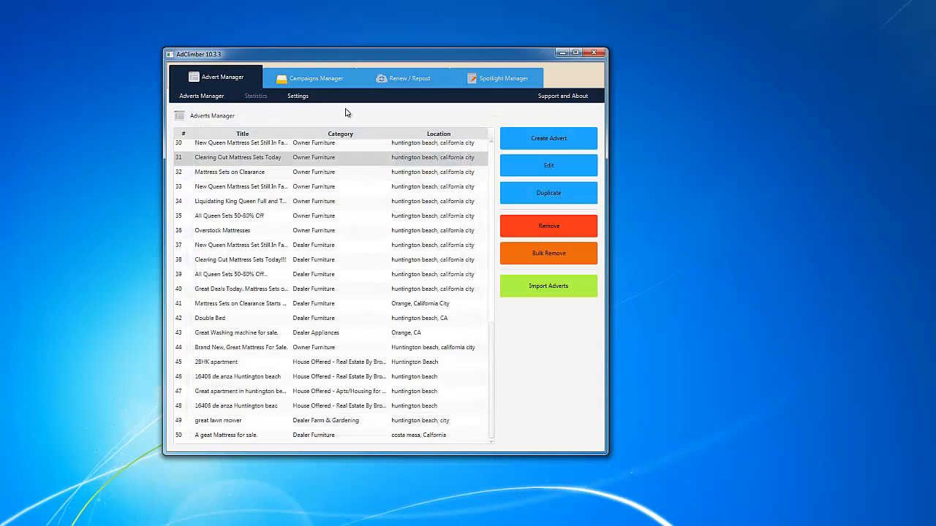
Select Monday FB Campaign at the bottom of the campaigns list.
click(314, 78)
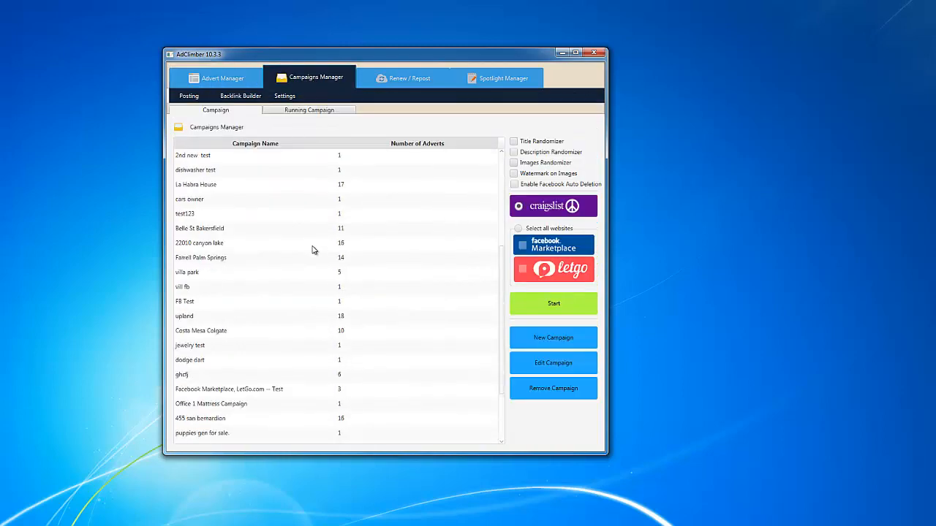
scroll(down, 3)
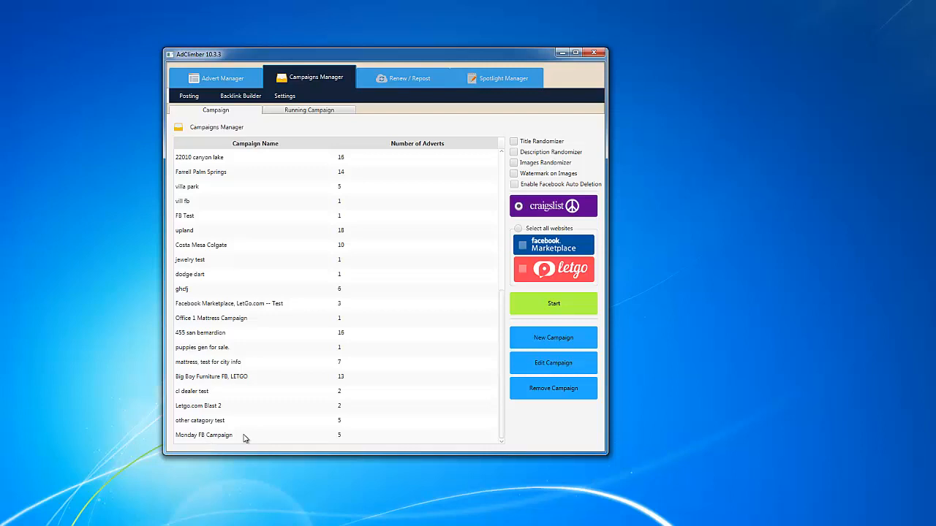
click(205, 436)
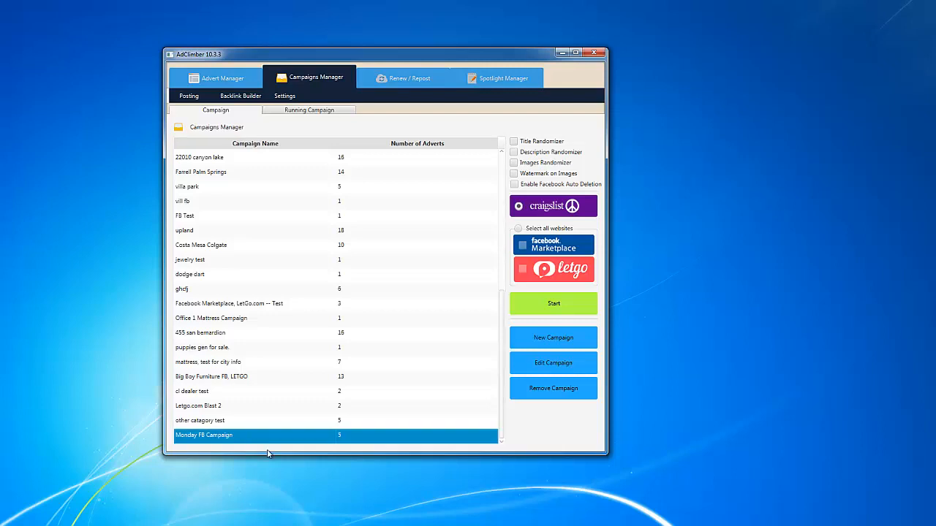
mouse_move(525, 142)
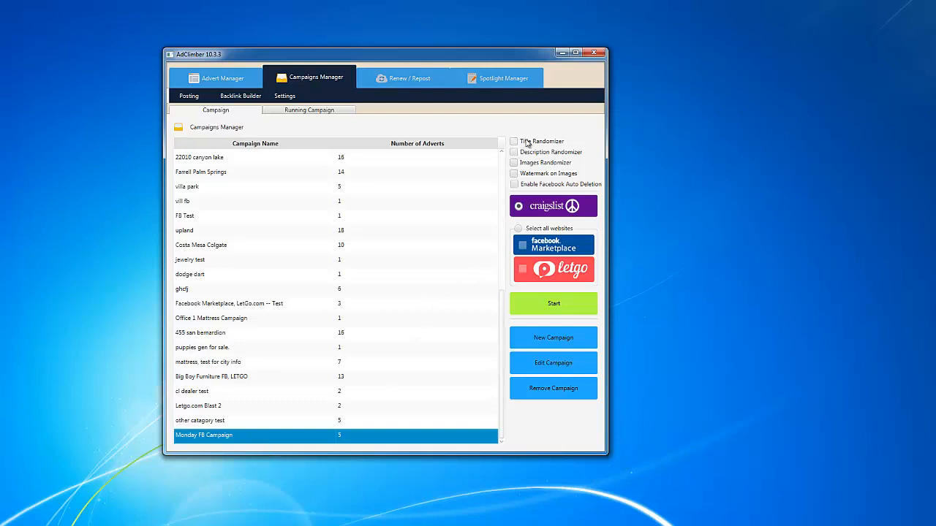
mouse_move(544, 160)
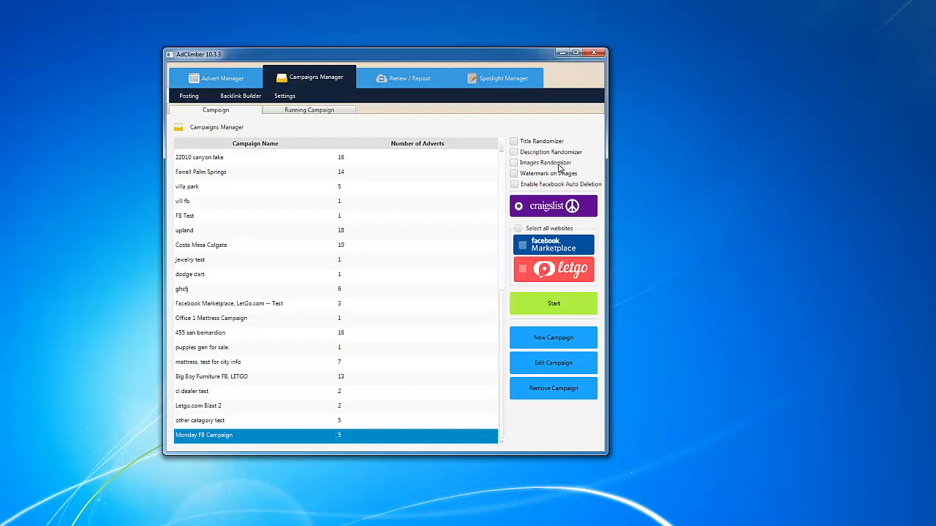
mouse_move(538, 187)
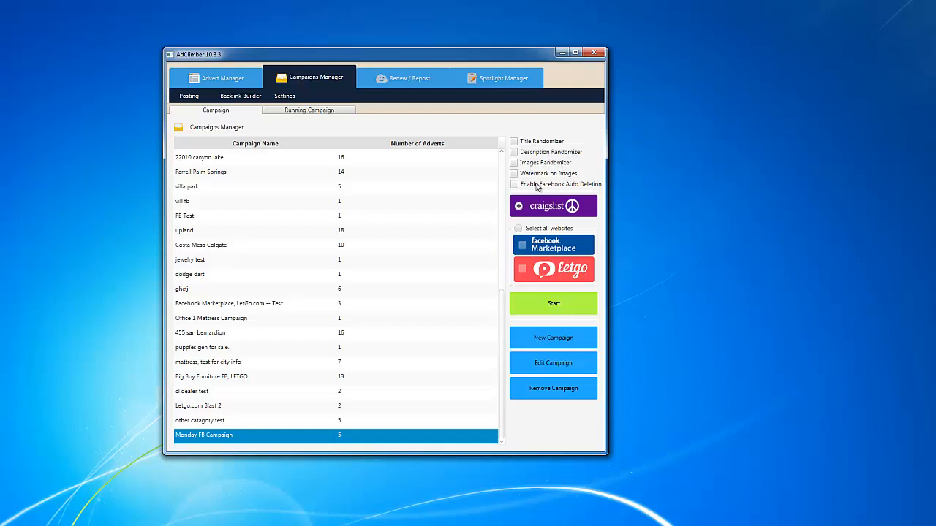
mouse_move(588, 190)
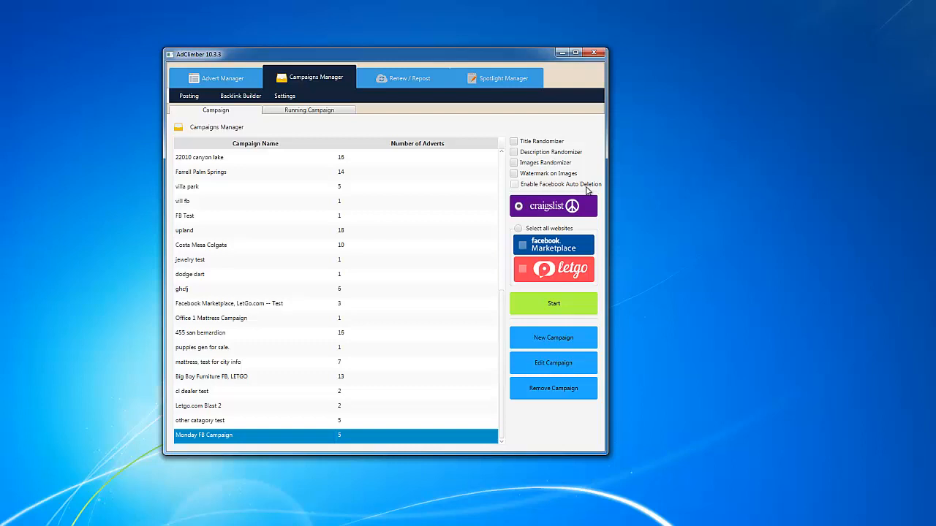
mouse_move(469, 380)
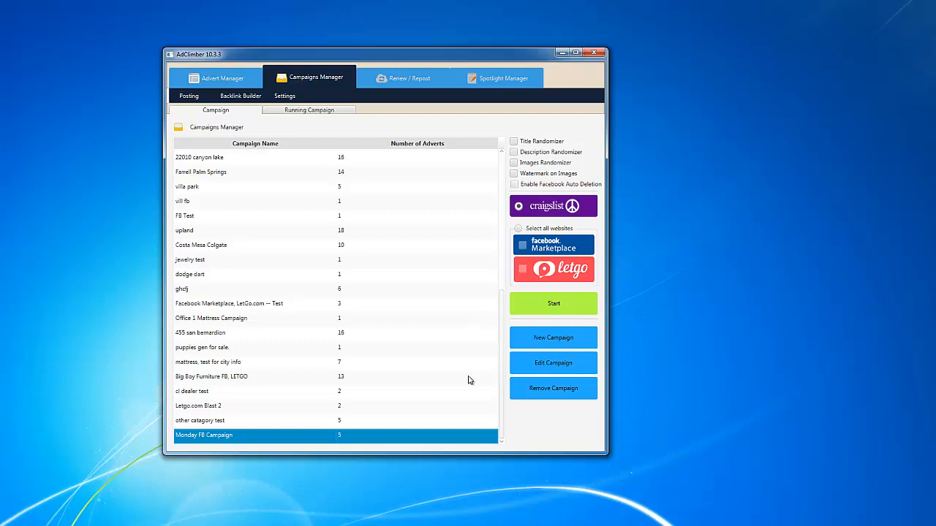
mouse_move(517, 257)
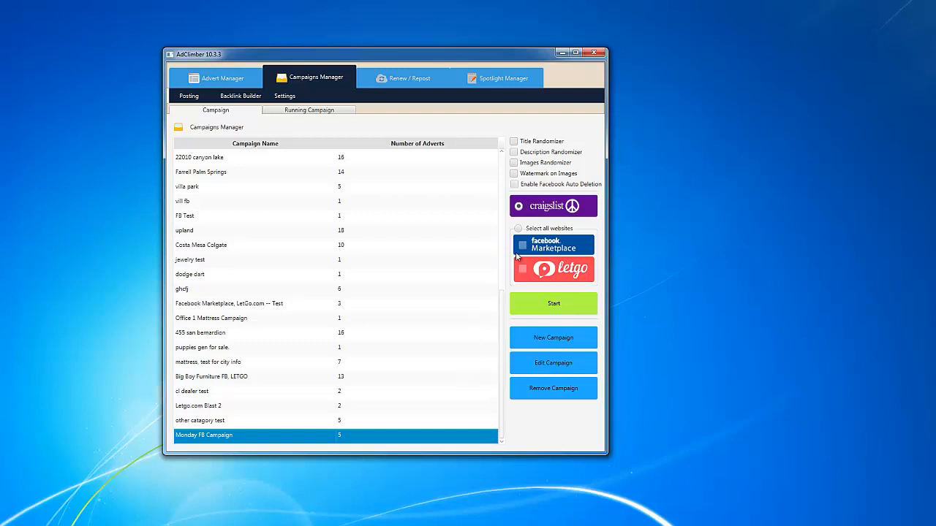
Turn on Images Randomizer and Enable Facebook Auto Deletion for the campaign.
click(514, 163)
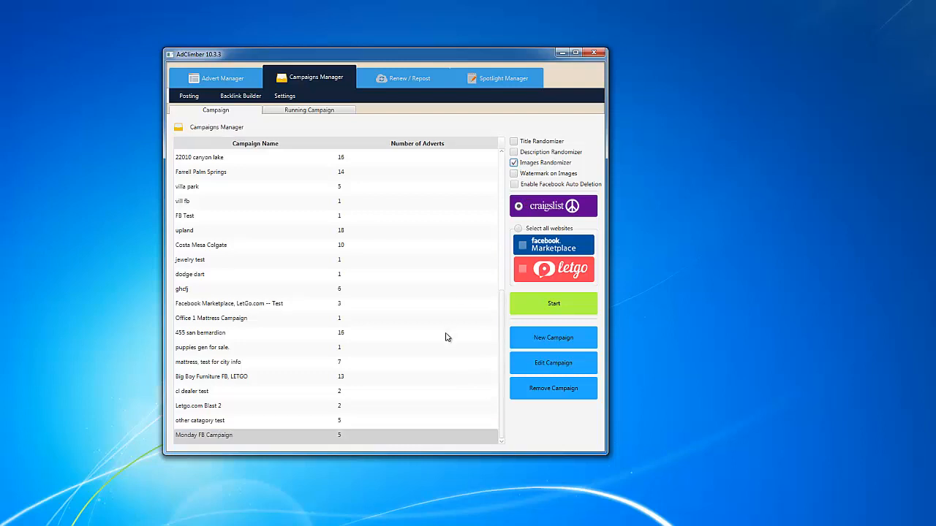
mouse_move(517, 190)
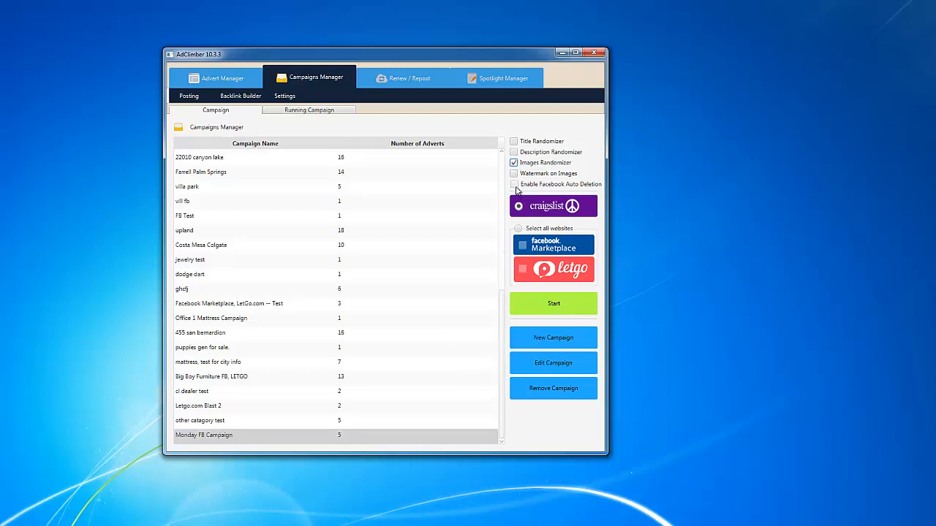
click(515, 184)
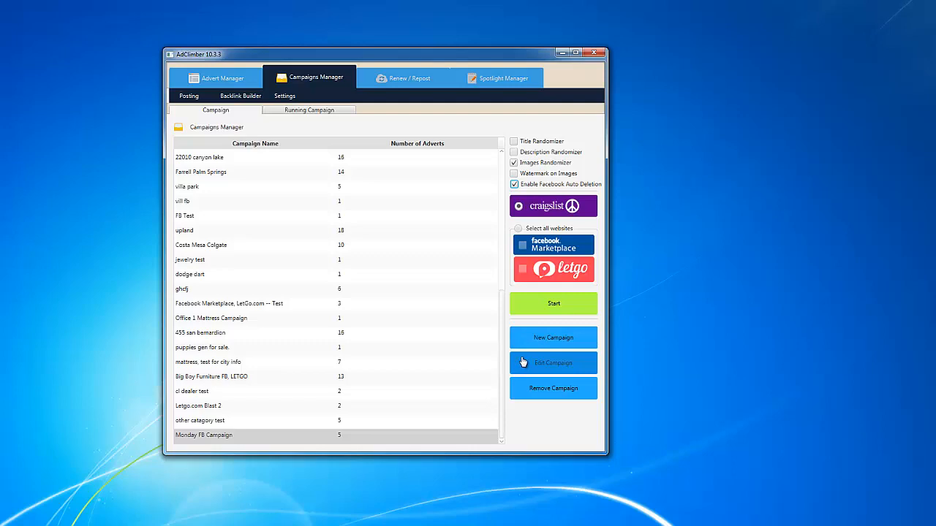
click(553, 363)
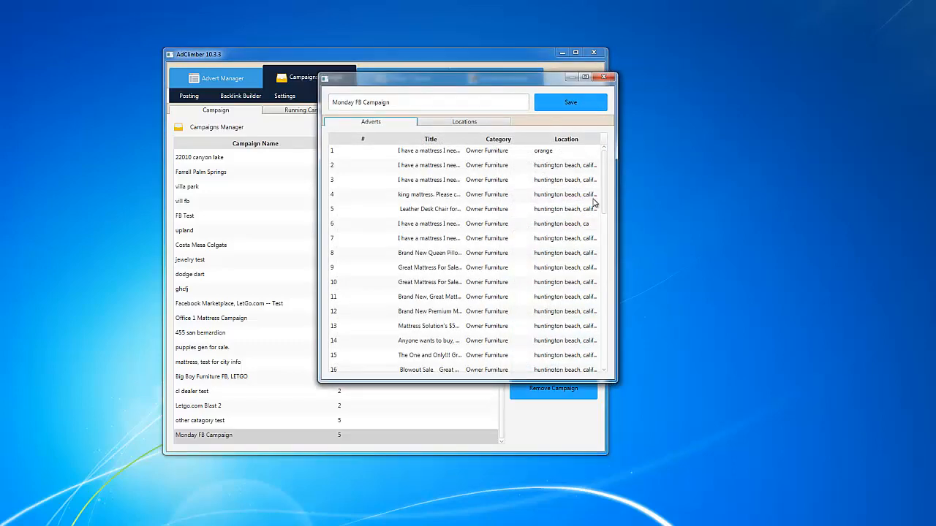
scroll(down, 3)
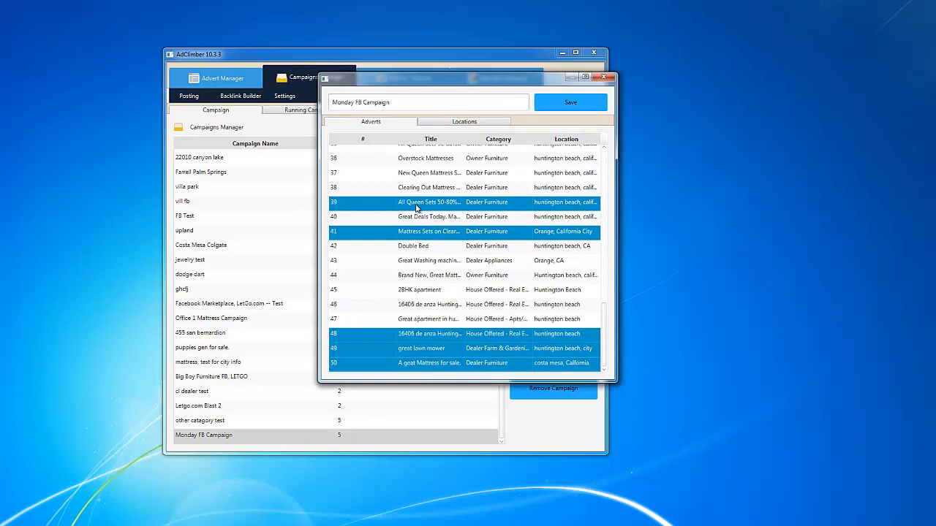
mouse_move(456, 208)
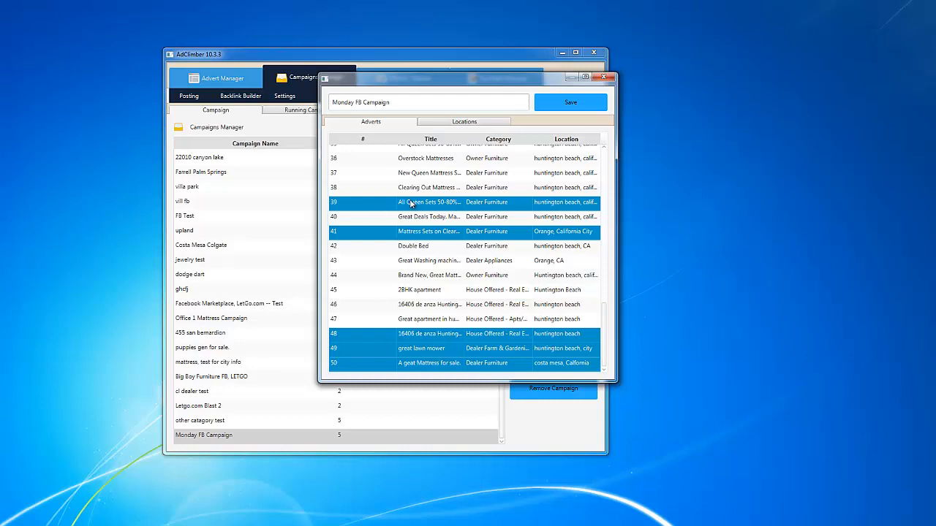
mouse_move(436, 203)
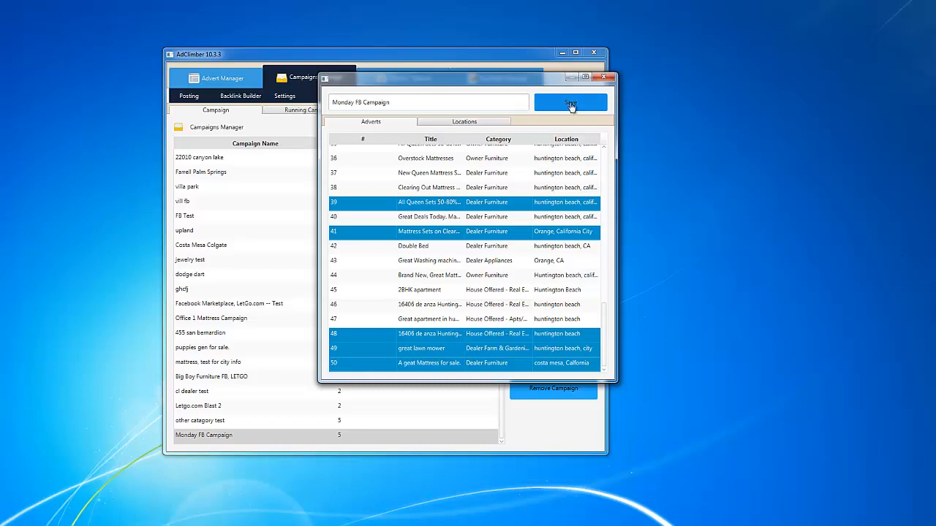
click(571, 102)
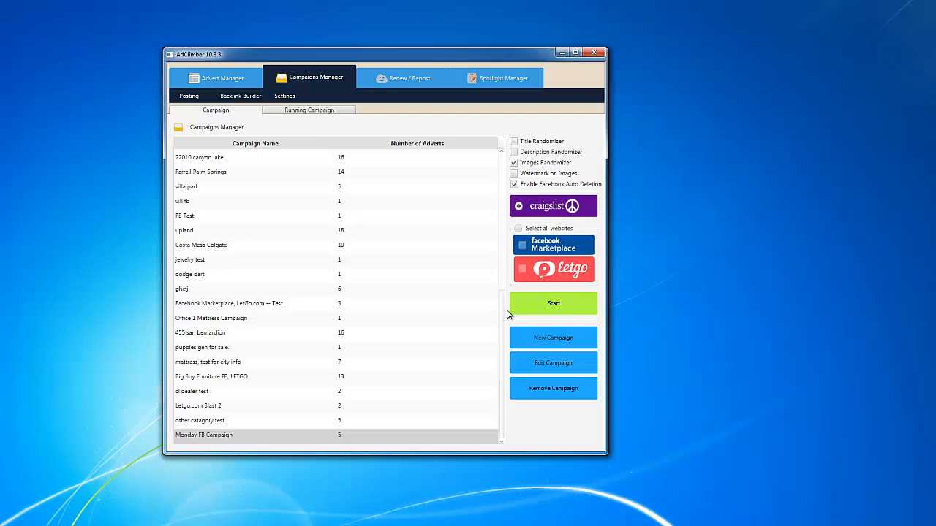
Select the Monday FB Campaign row and tick Select all websites, including Facebook Marketplace.
click(256, 436)
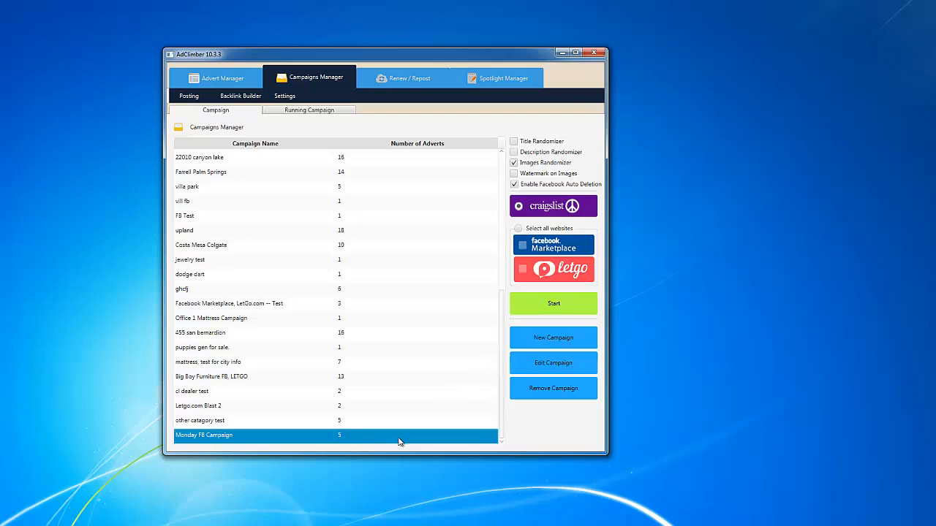
mouse_move(497, 212)
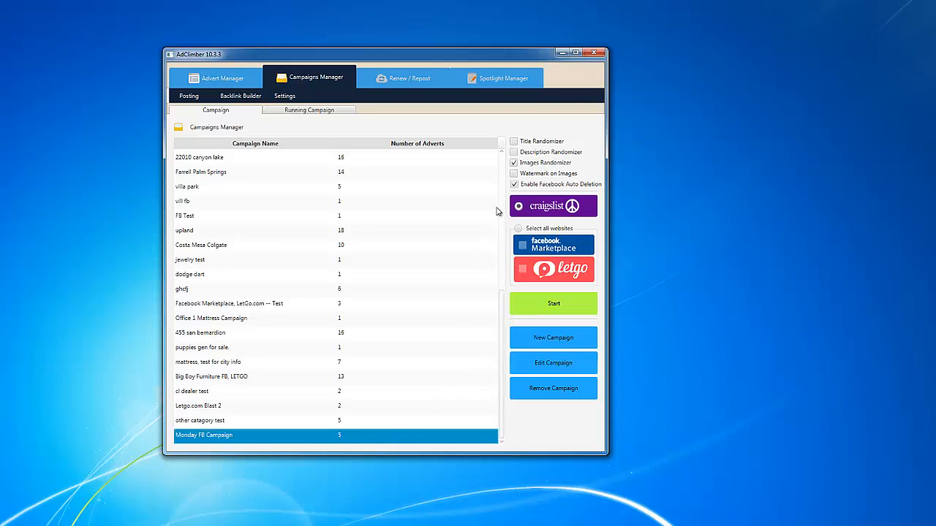
mouse_move(538, 187)
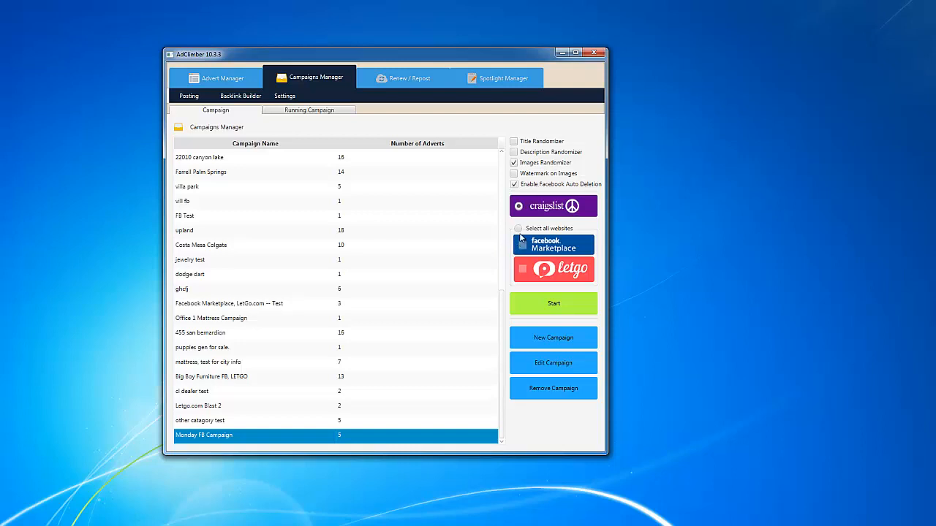
click(518, 228)
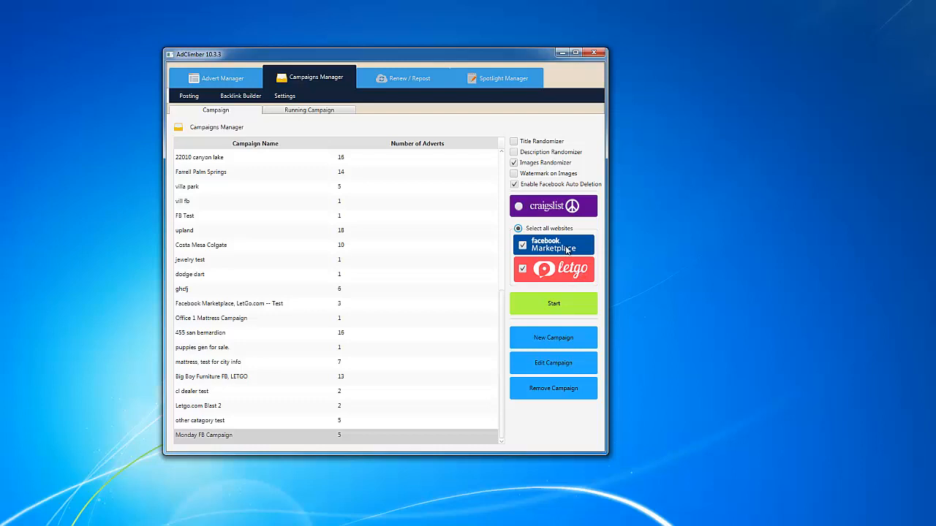
mouse_move(568, 251)
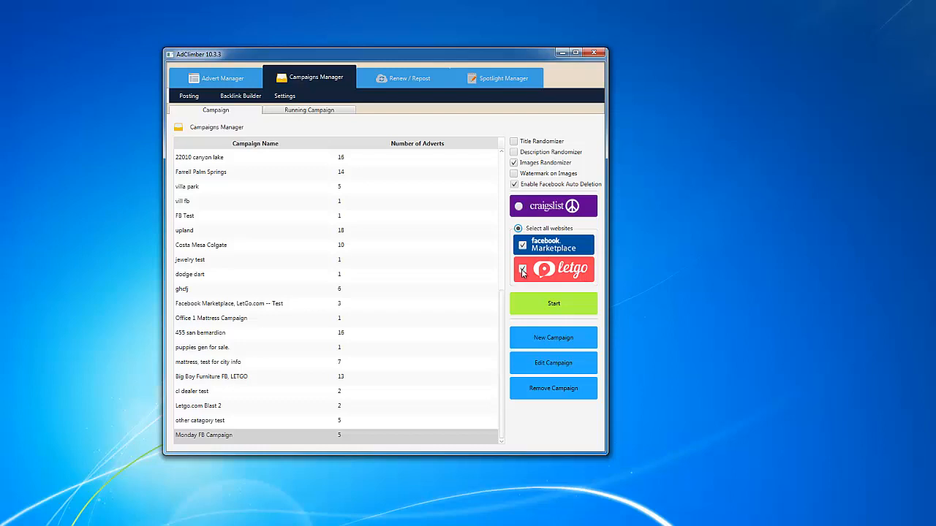
Launch the campaign for the Facebook account with 1 minute between postings.
click(521, 269)
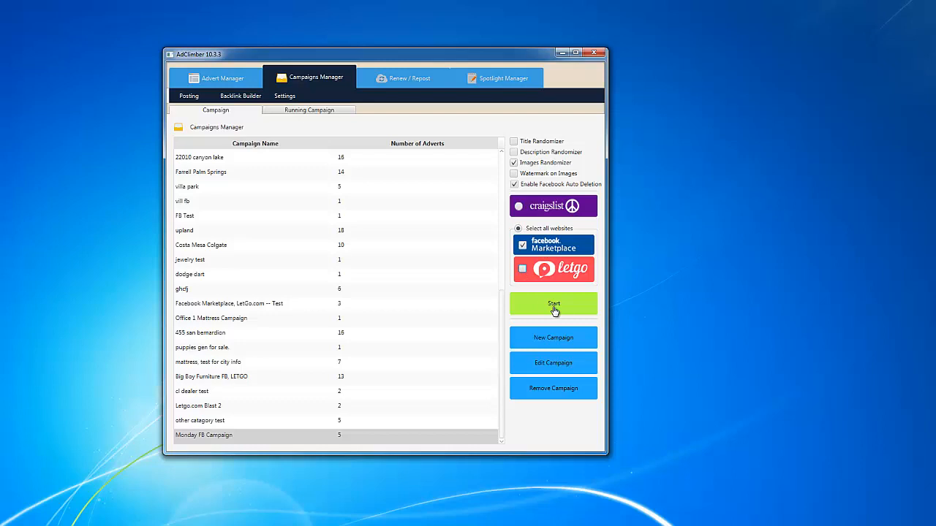
click(553, 303)
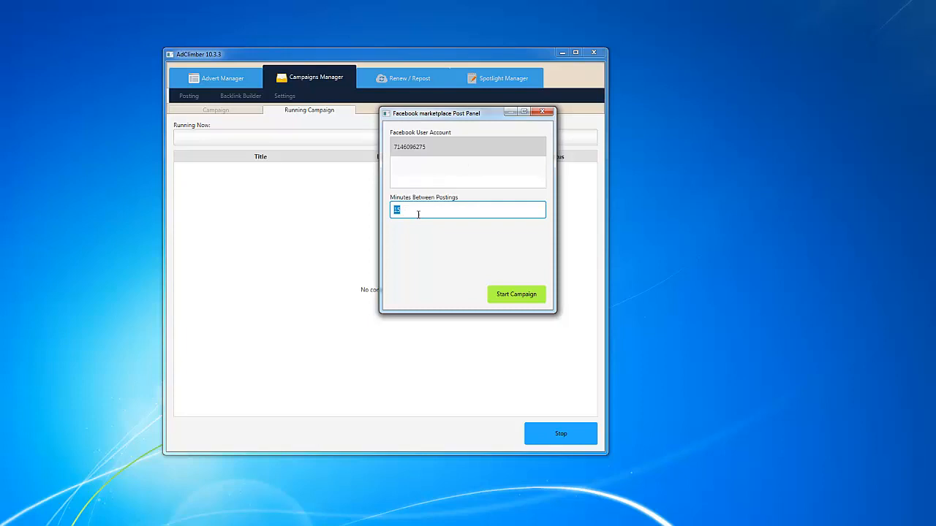
text(1)
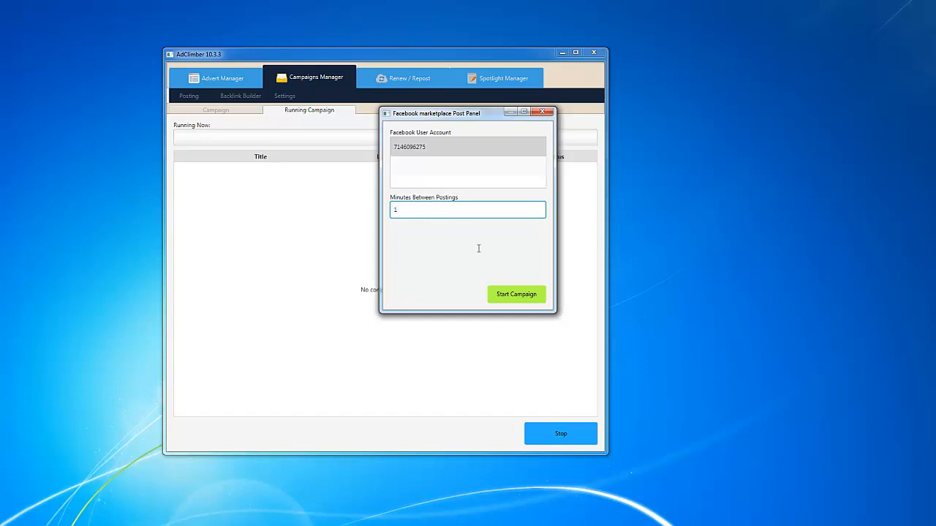
click(517, 294)
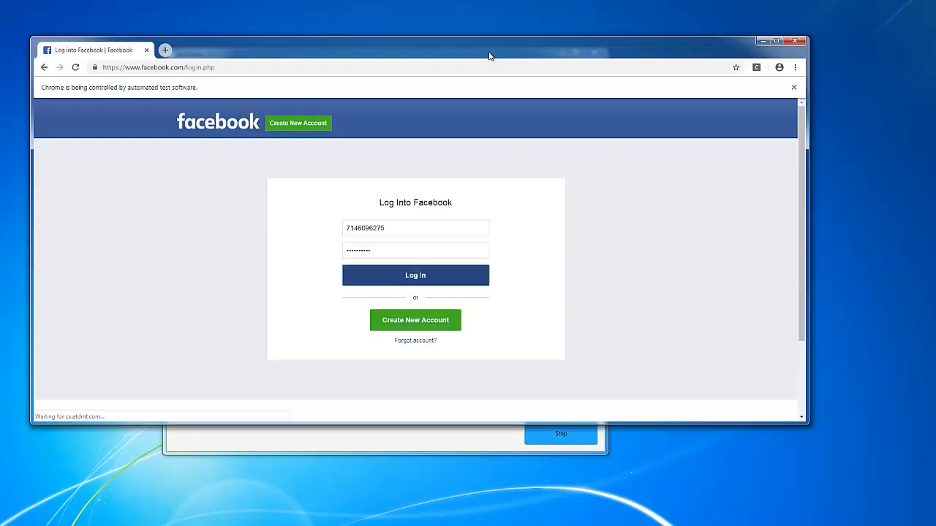
Log into Facebook in the automated Chrome window and reach the Marketplace selling page.
click(416, 275)
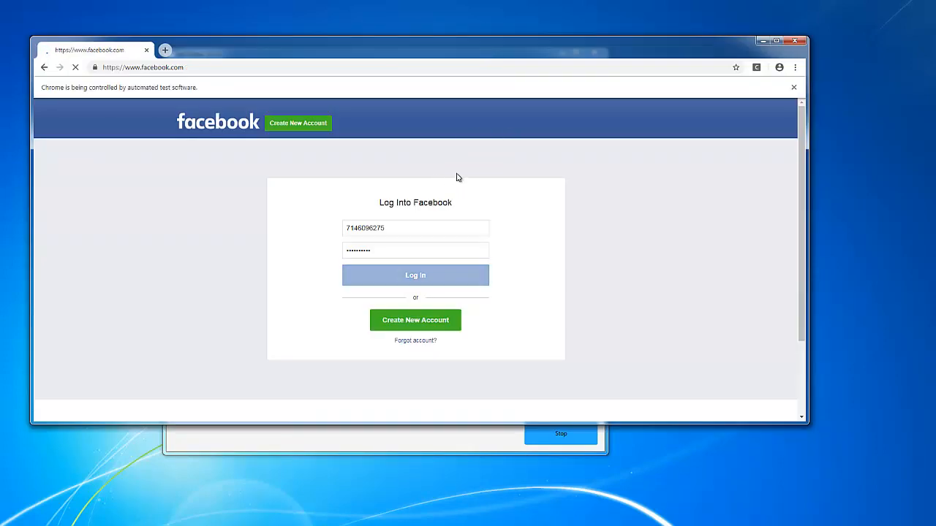
click(416, 275)
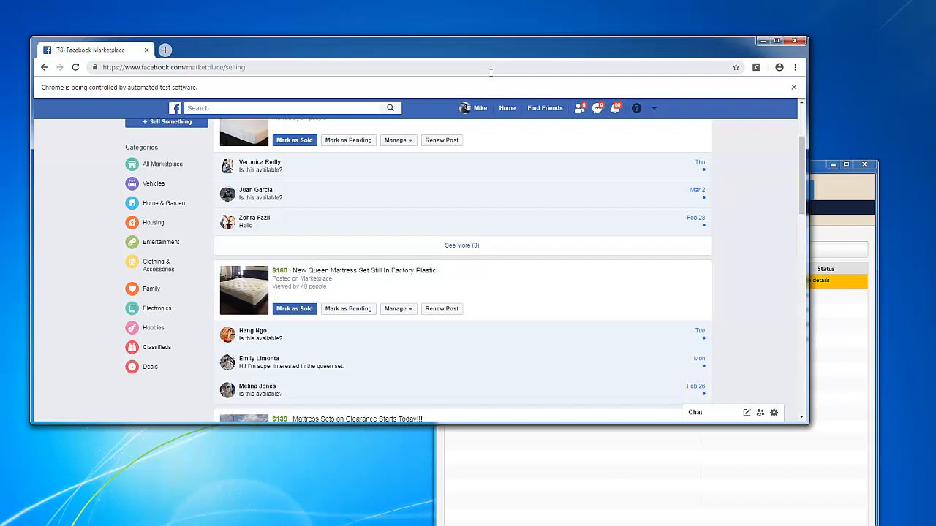
Scroll through the existing Selling listings before the What are you selling? chooser appears.
scroll(down, 3)
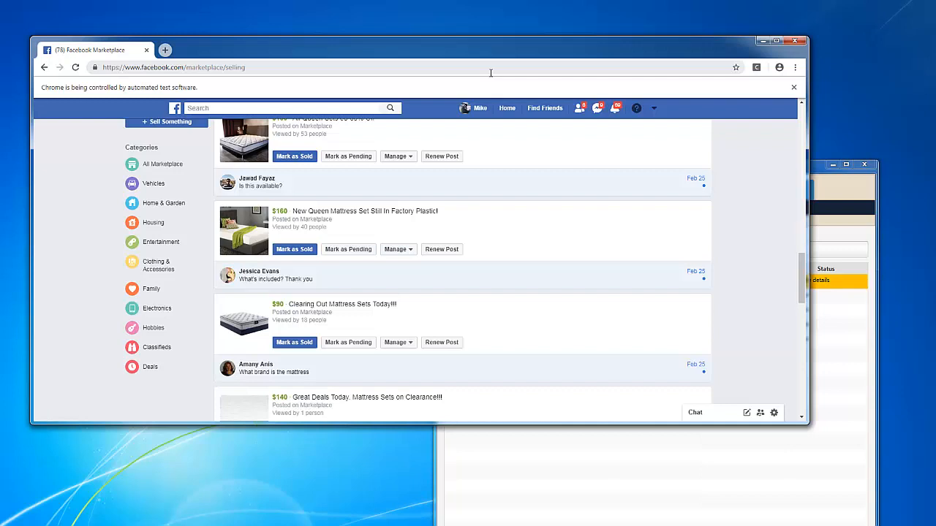
mouse_move(518, 160)
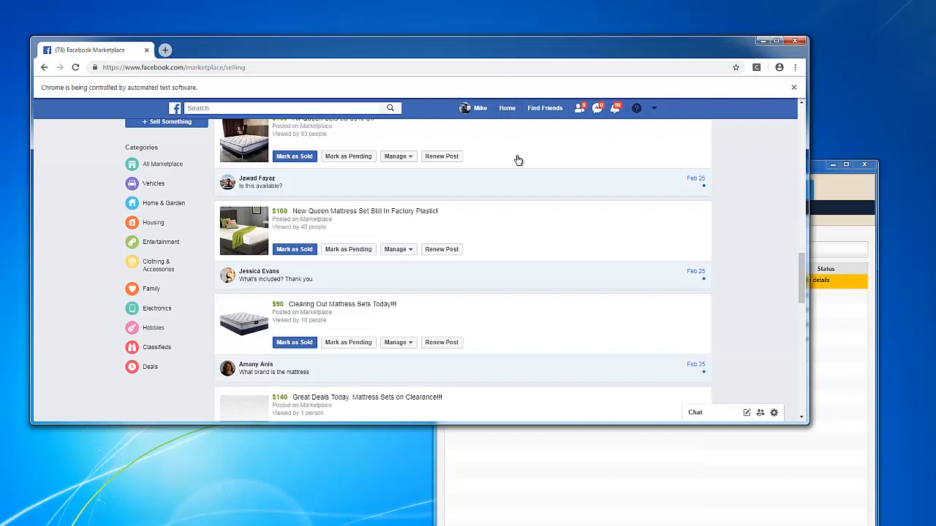
mouse_move(493, 193)
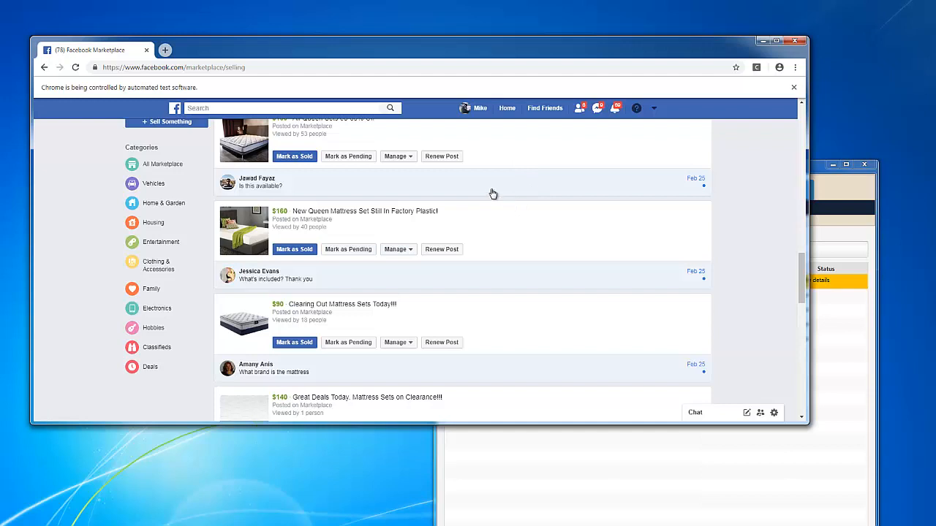
mouse_move(466, 300)
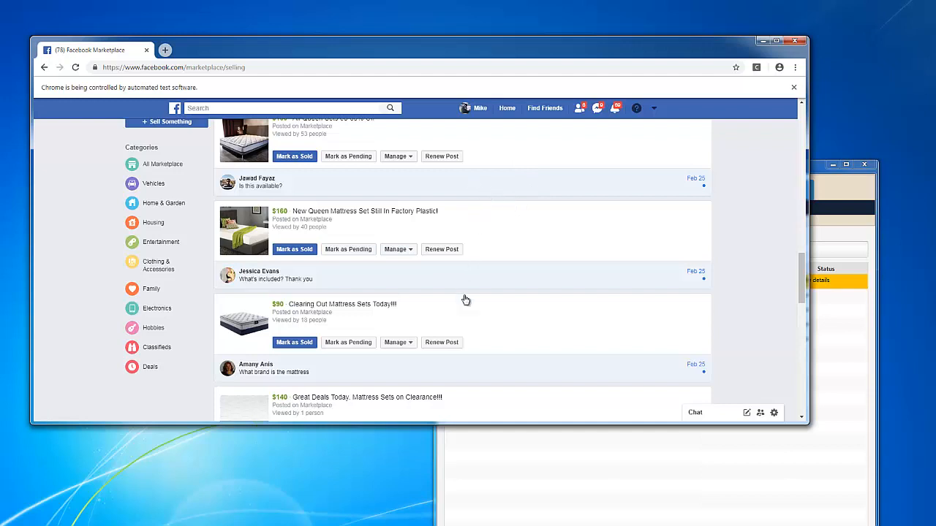
scroll(down, 3)
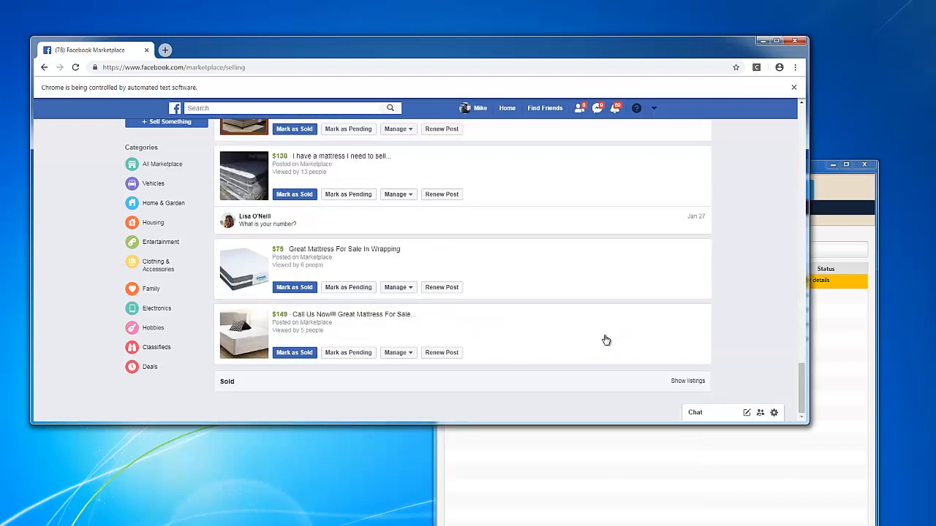
mouse_move(561, 386)
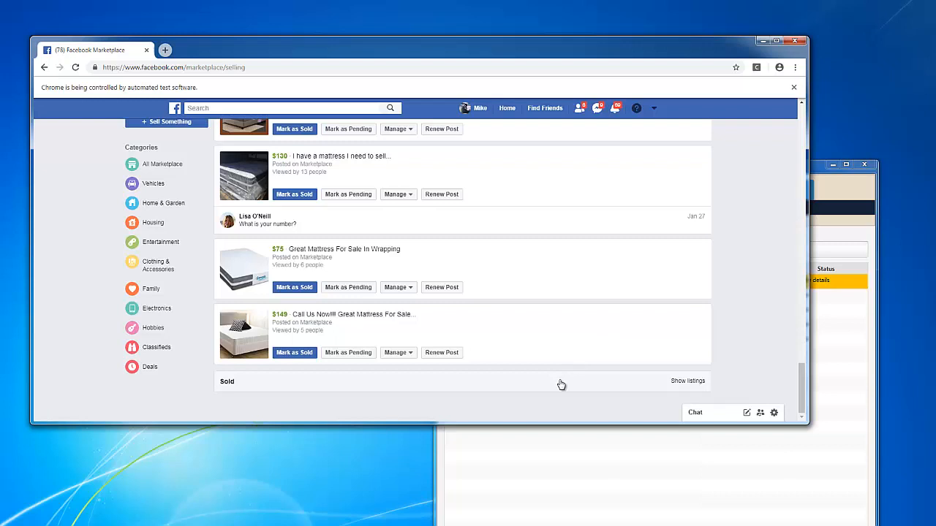
mouse_move(587, 271)
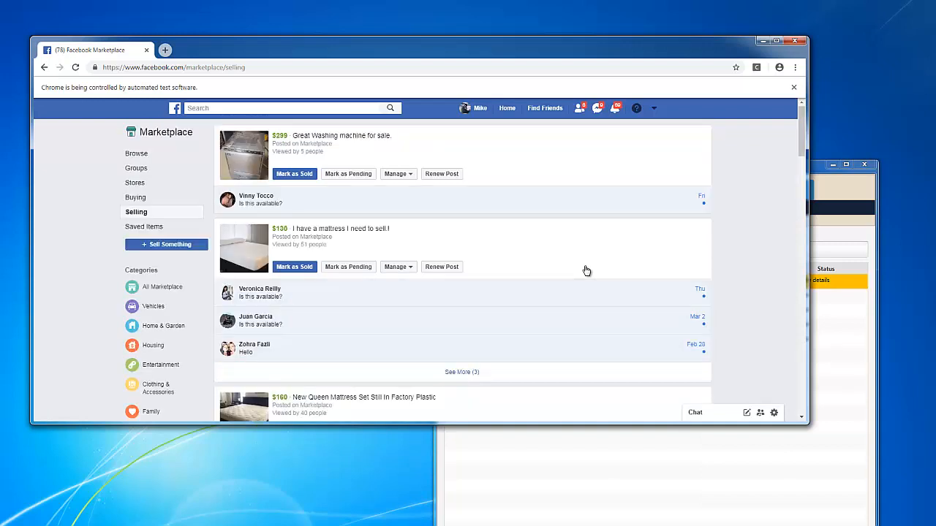
scroll(down, 3)
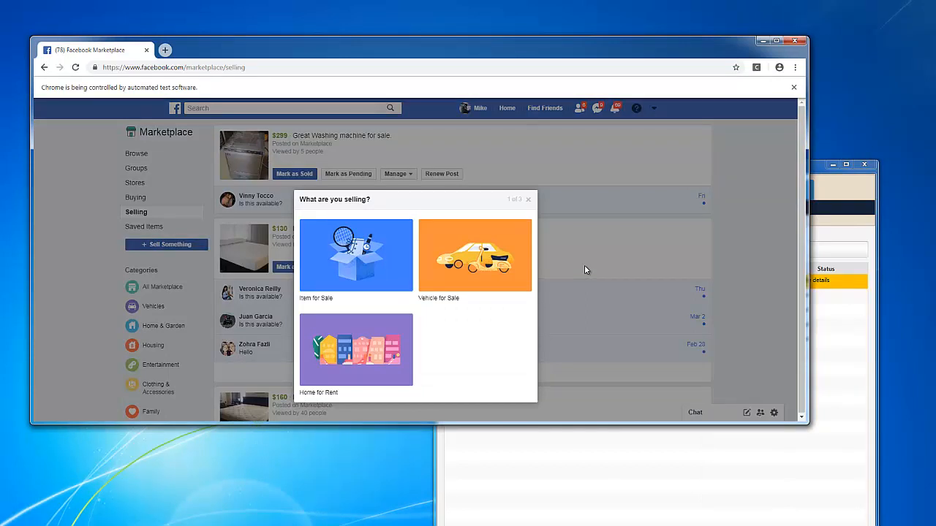
Post an Item for Sale listing located in Huntington Beach, California to Marketplace.
click(357, 255)
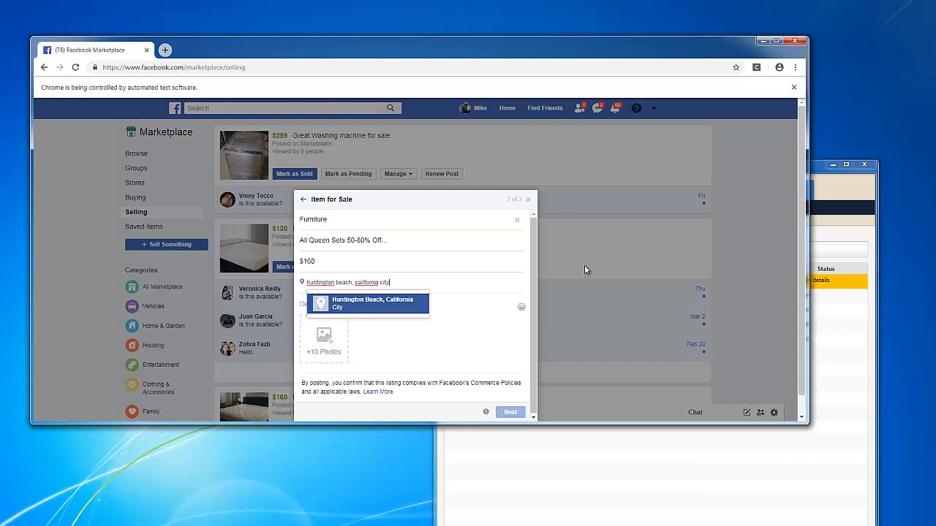
click(372, 303)
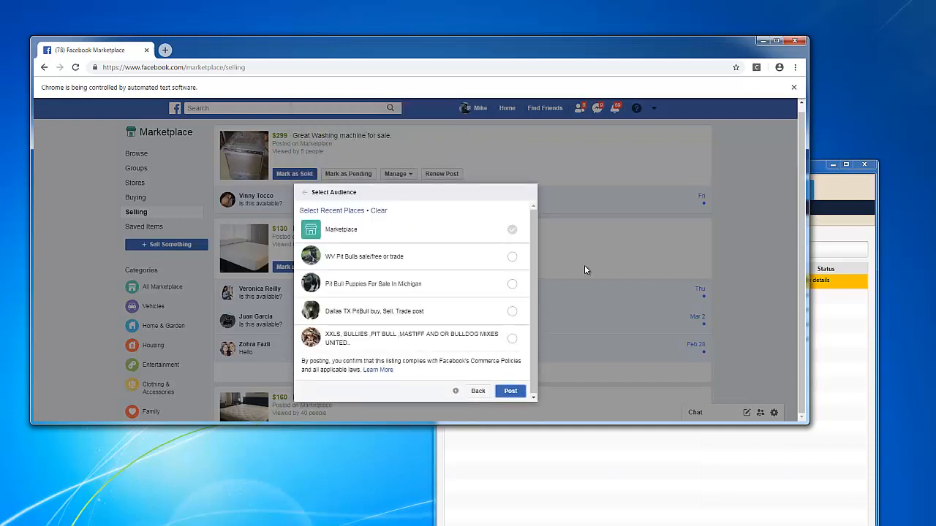
click(509, 391)
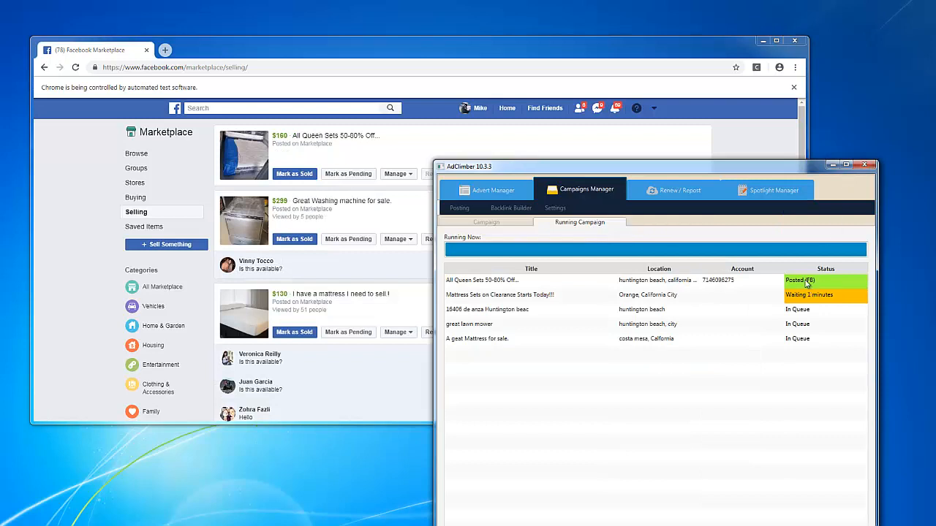
mouse_move(822, 298)
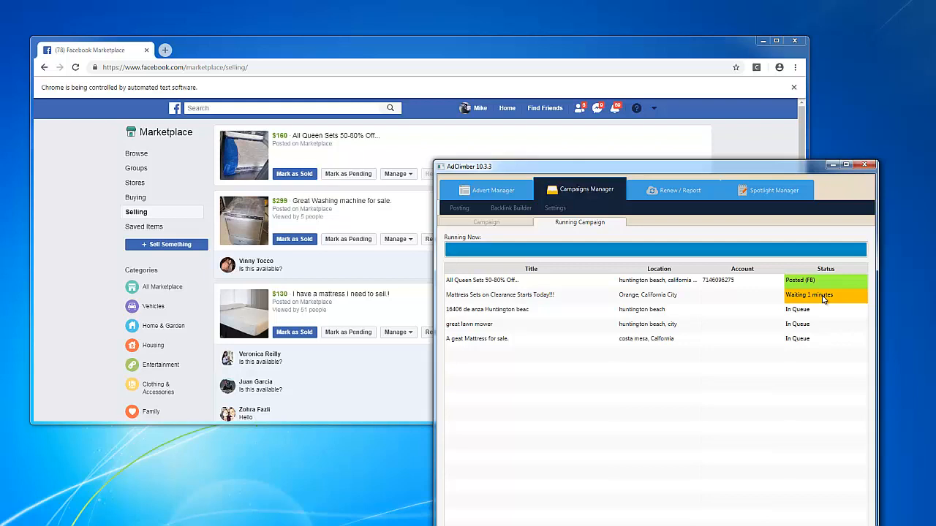
mouse_move(699, 299)
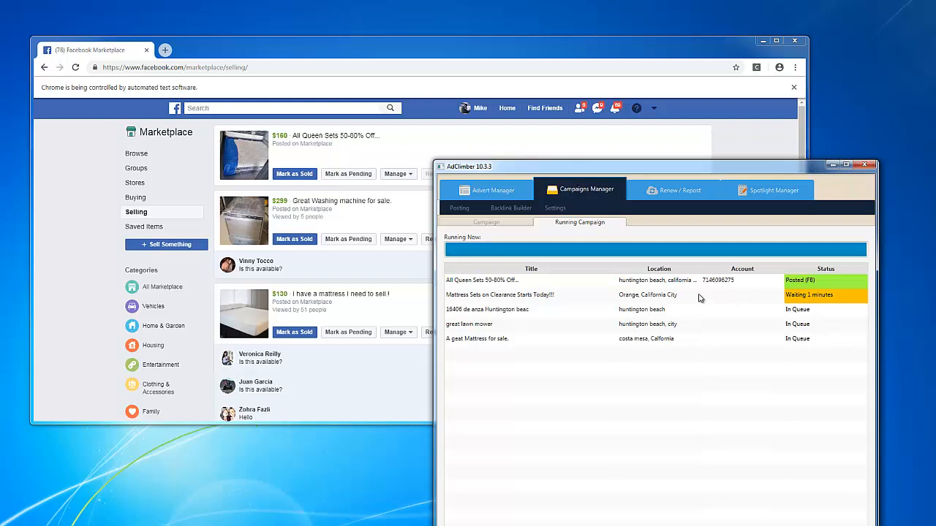